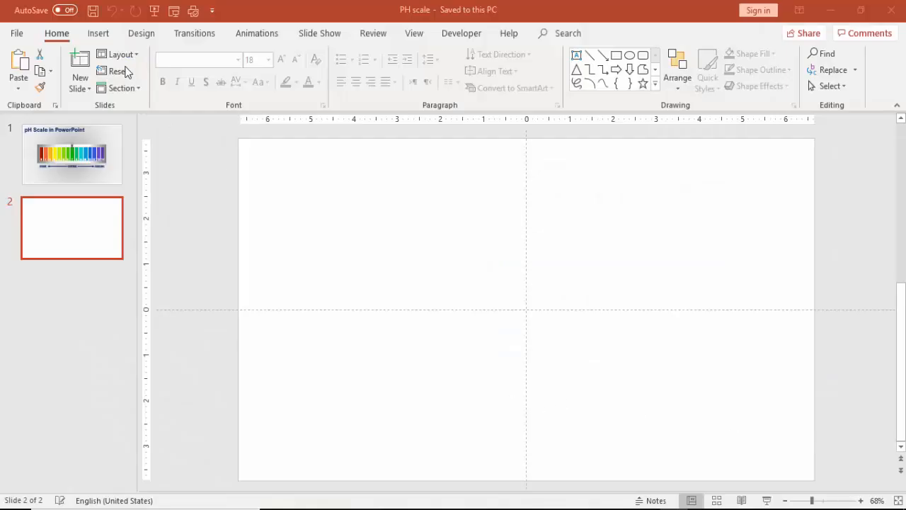
Step: Draw a 2" x 0.6" blue rectangle and centre it on the blank slide
{"action": "left_click", "coordinate": [213, 69]}
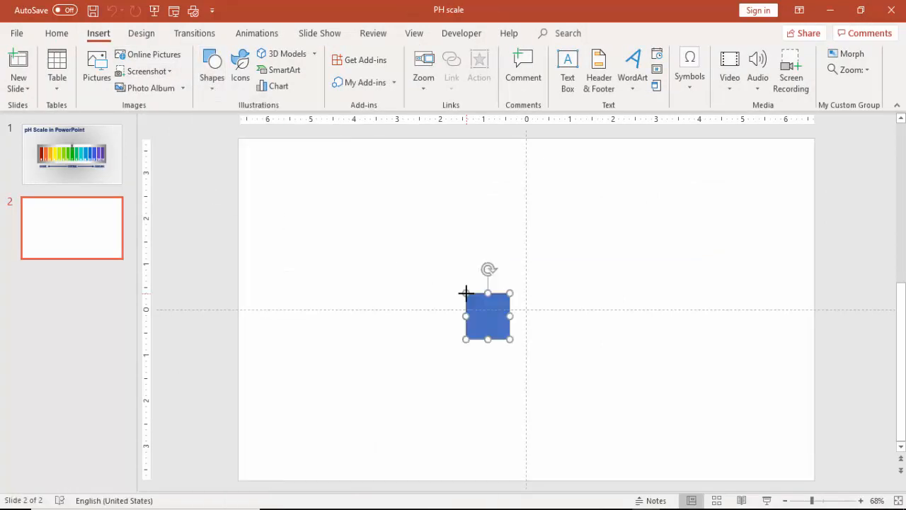
{"action": "left_click", "coordinate": [487, 317]}
{"action": "type", "text": "0.6\""}
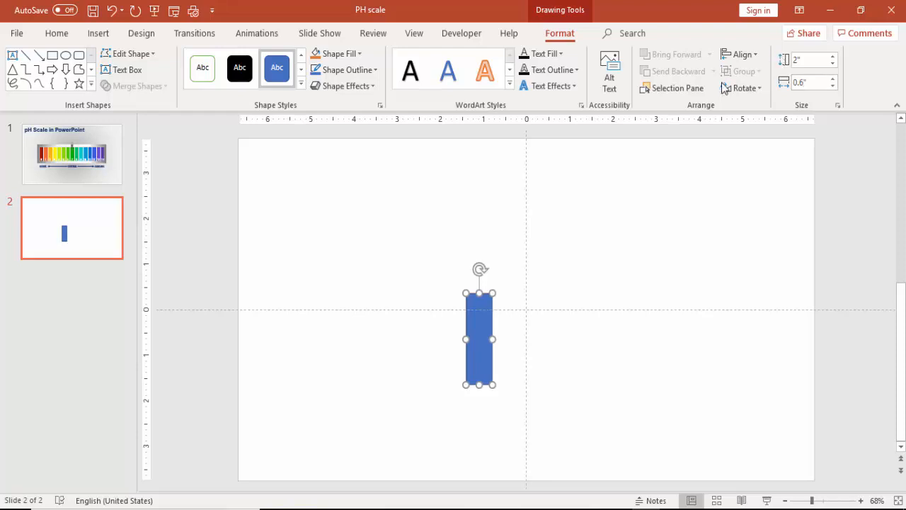
{"action": "left_click_drag", "start_coordinate": [478, 338], "coordinate": [526, 339]}
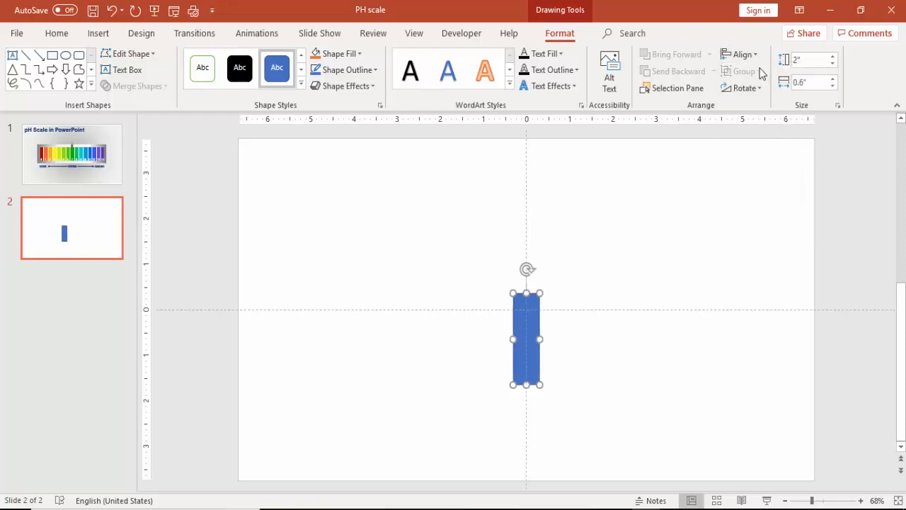
{"action": "left_click", "coordinate": [741, 54]}
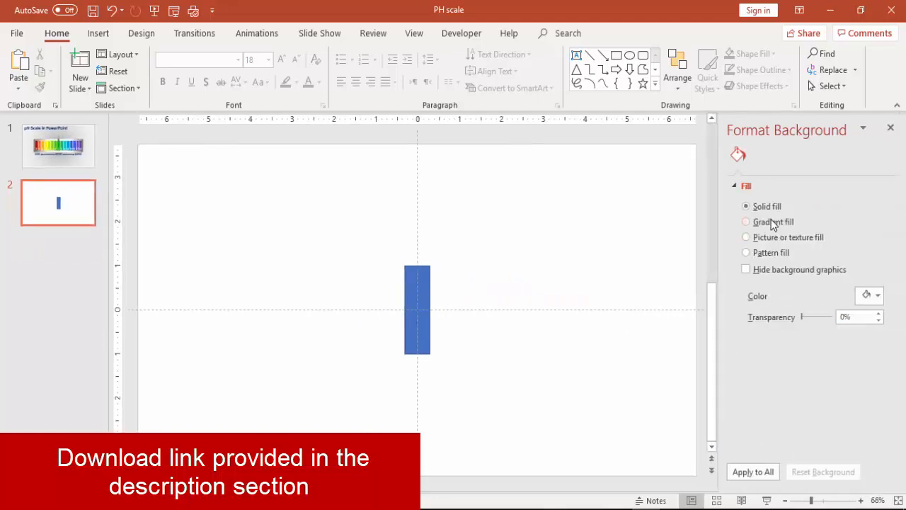
Step: Set a grey radial gradient fill as the slide background
{"action": "left_click", "coordinate": [746, 221]}
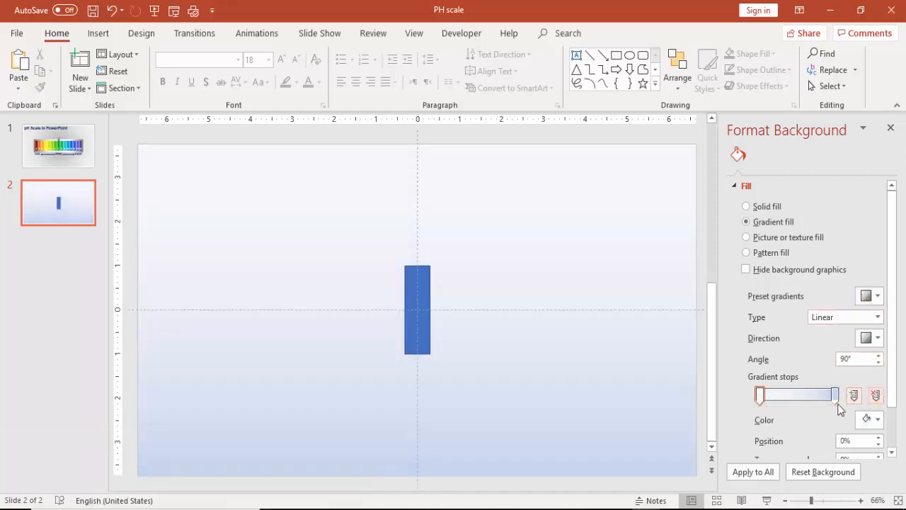
{"action": "left_click", "coordinate": [878, 419]}
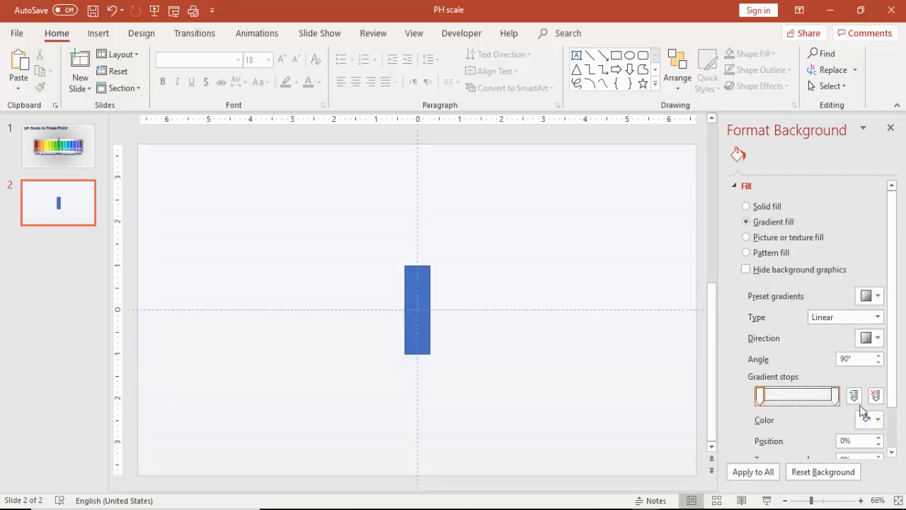
{"action": "left_click", "coordinate": [876, 419]}
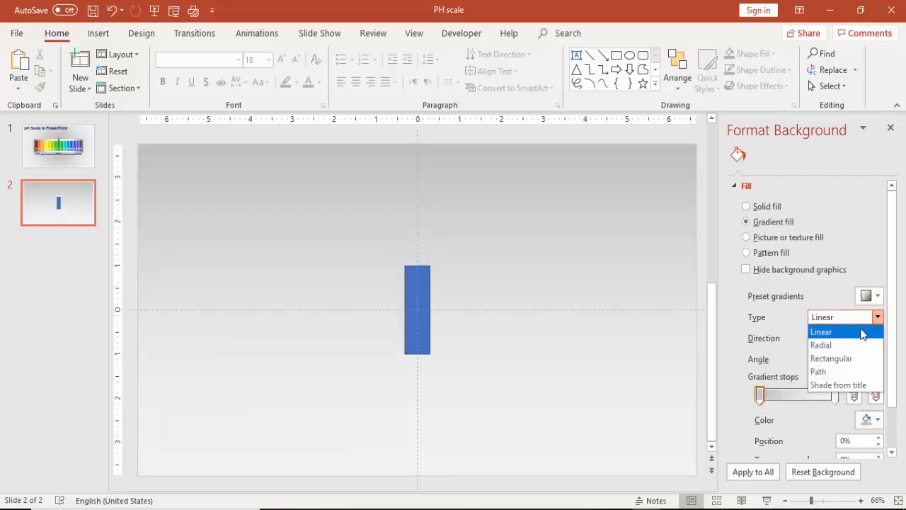
{"action": "left_click", "coordinate": [821, 346]}
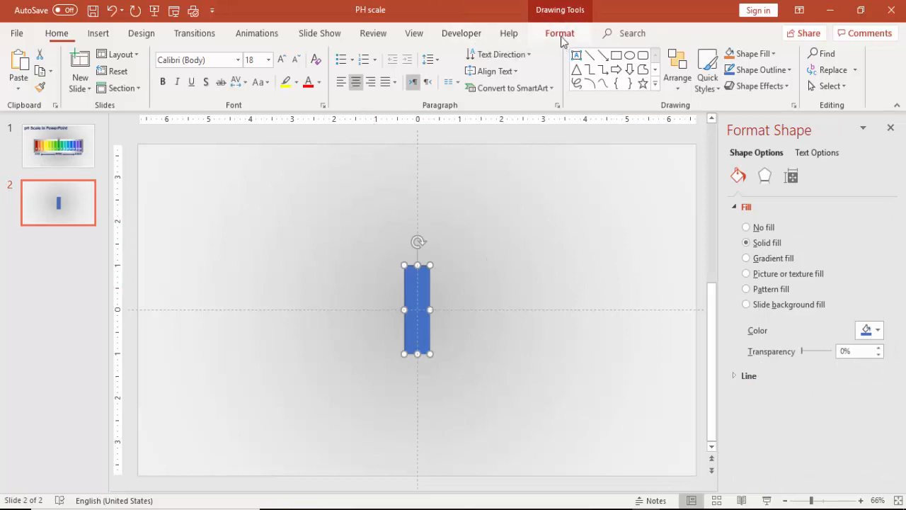
Step: Duplicate the blue bar sideways to start a row of identical bars
{"action": "left_click", "coordinate": [346, 69]}
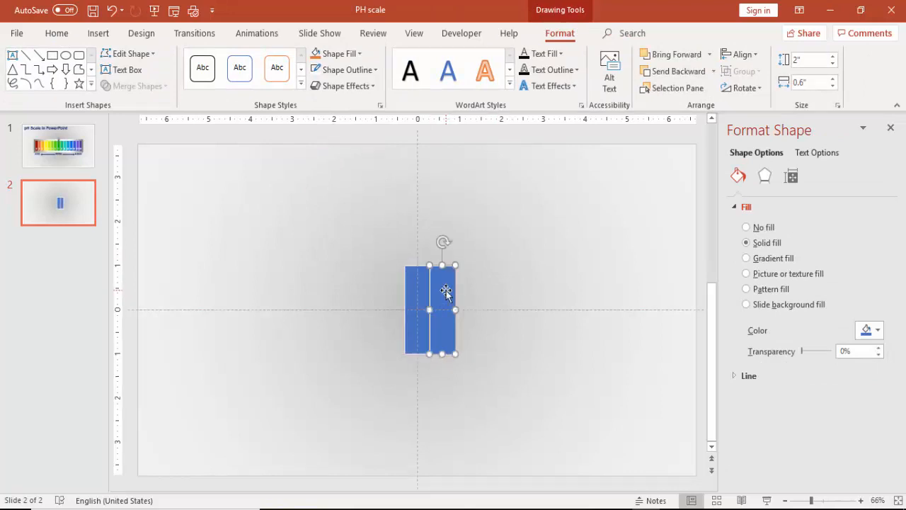
{"action": "left_click_drag", "start_coordinate": [456, 309], "coordinate": [531, 309]}
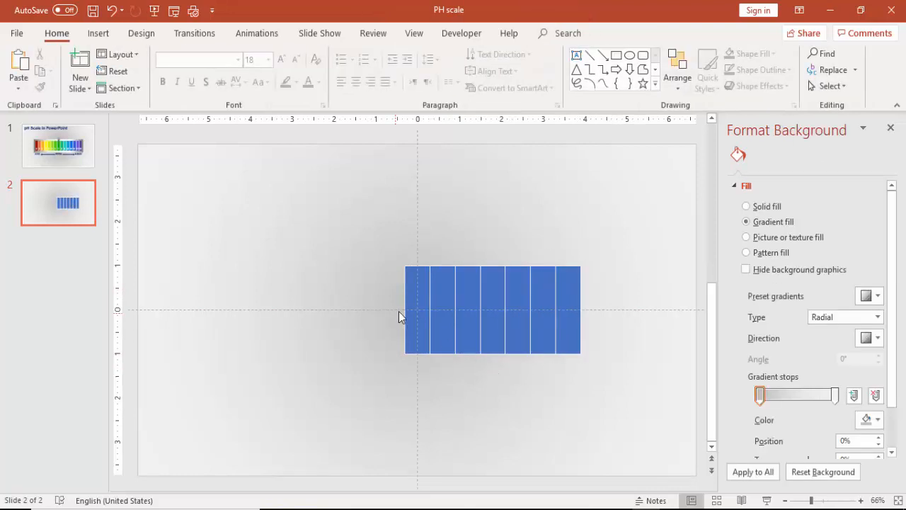
{"action": "mouse_move", "coordinate": [494, 290]}
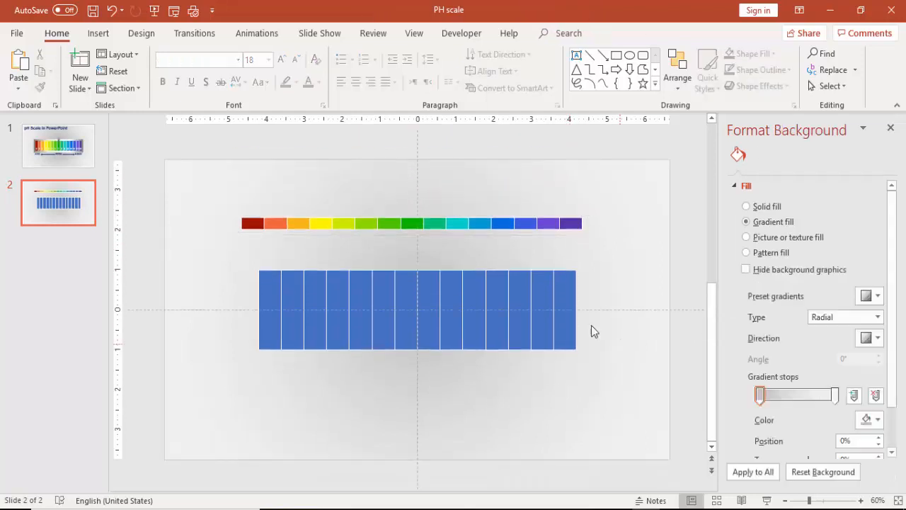
Step: Ungroup the bars and recolour each one from the rainbow reference strip
{"action": "right_click", "coordinate": [417, 311]}
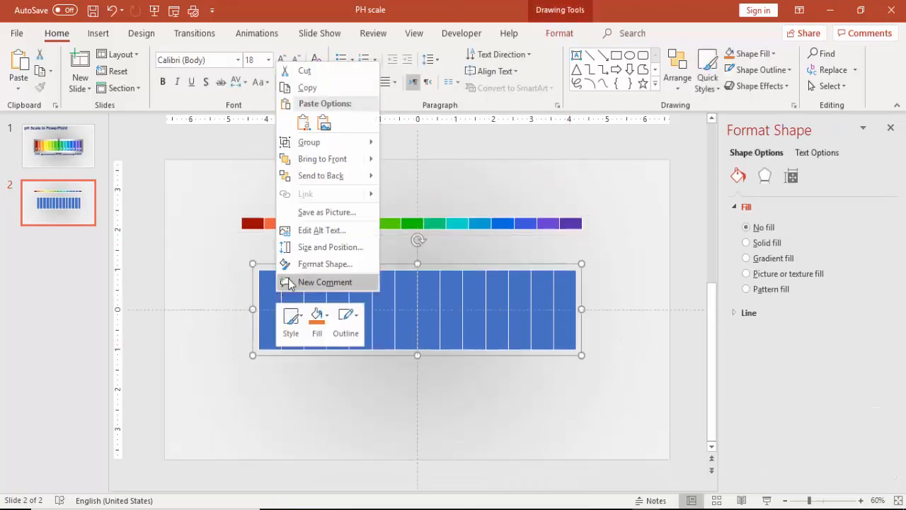
{"action": "mouse_move", "coordinate": [309, 141]}
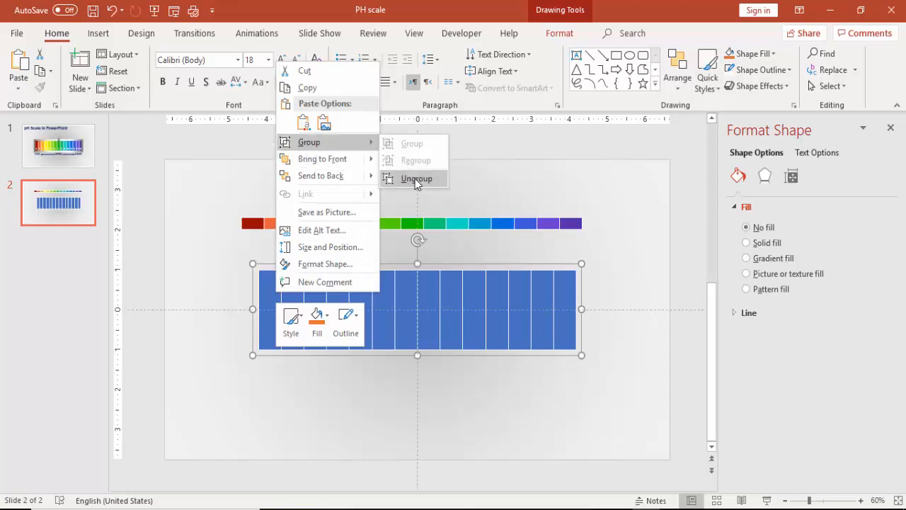
{"action": "left_click", "coordinate": [416, 179]}
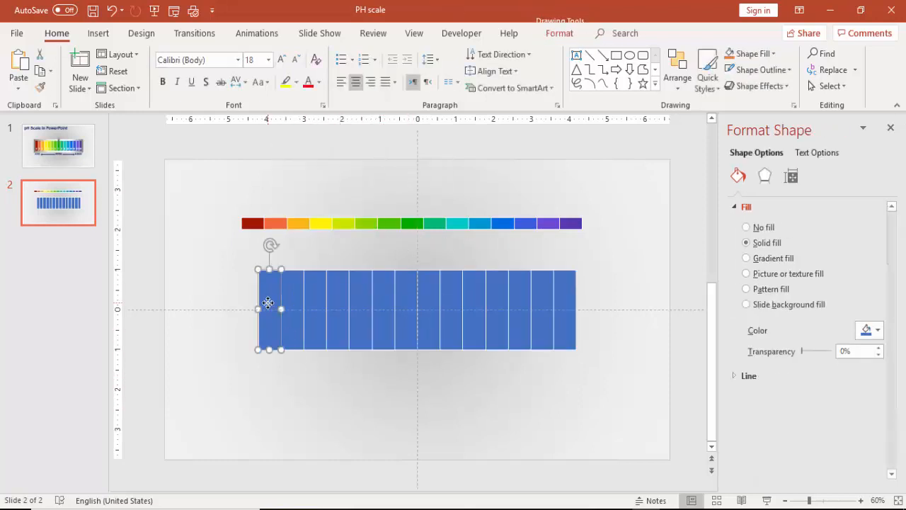
{"action": "left_click", "coordinate": [876, 330]}
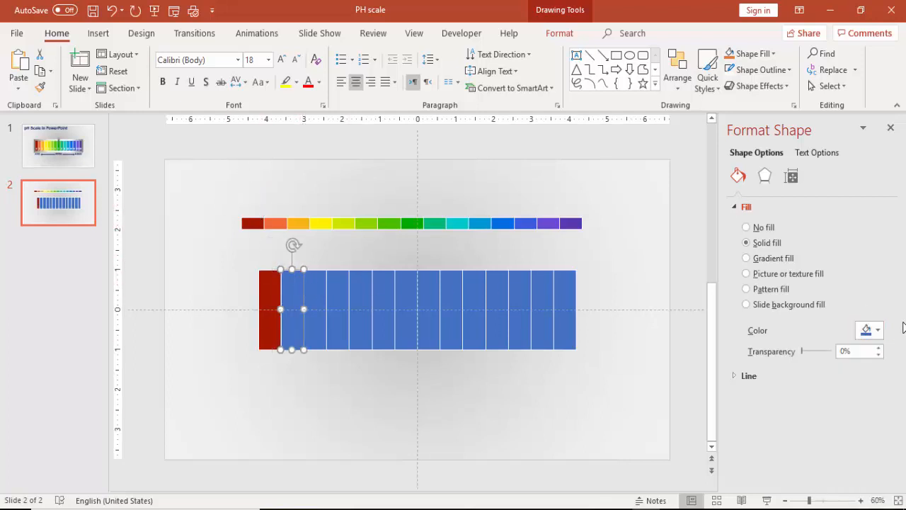
{"action": "left_click", "coordinate": [875, 329]}
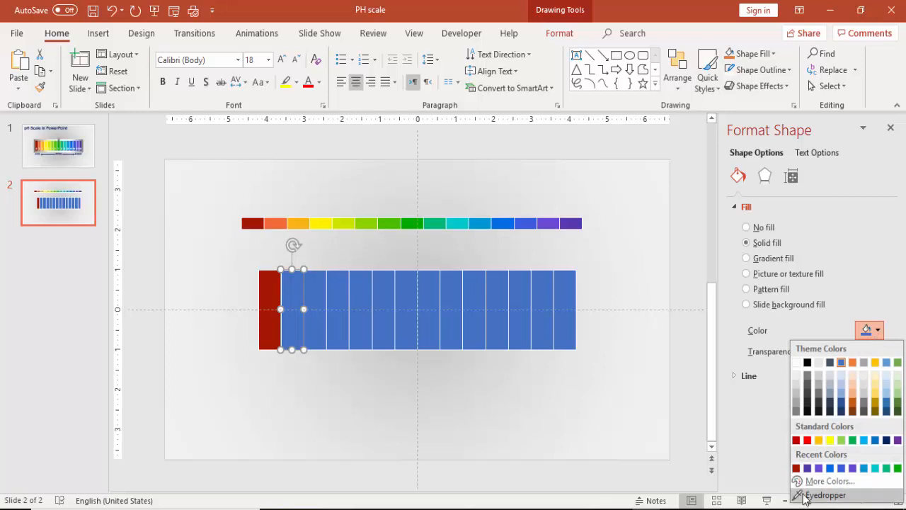
{"action": "left_click", "coordinate": [807, 493]}
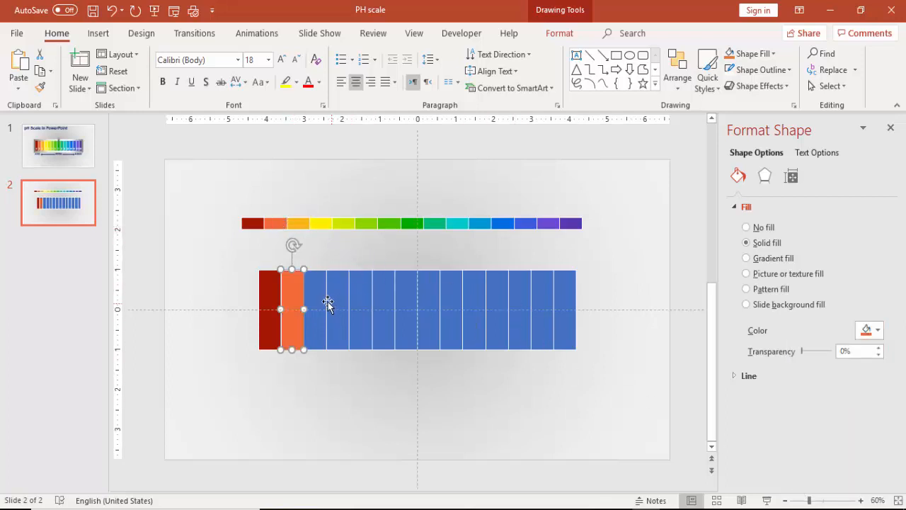
{"action": "left_click", "coordinate": [875, 330]}
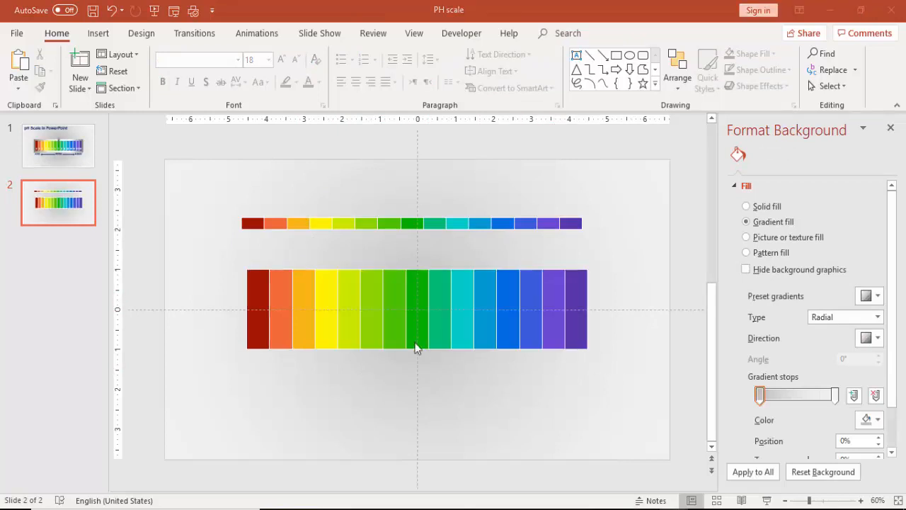
{"action": "left_click", "coordinate": [515, 224]}
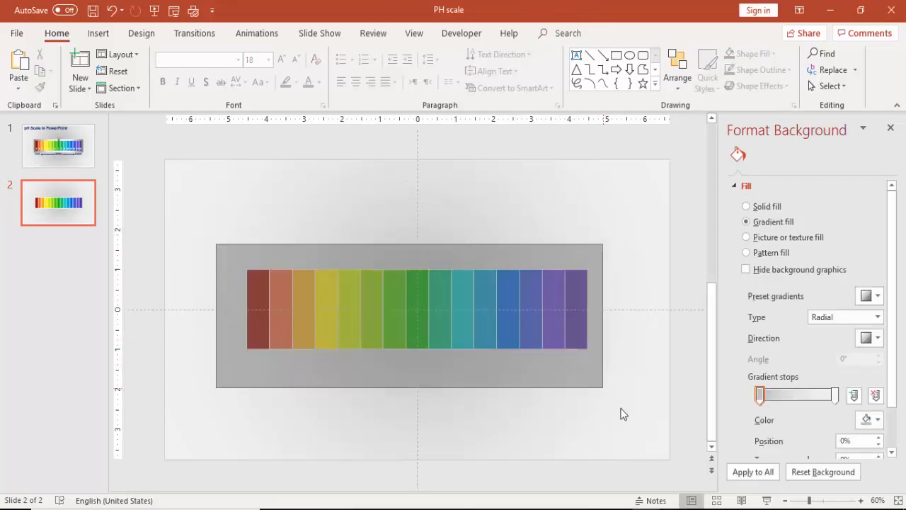
Step: Group all the recoloured bars into one object and deselect
{"action": "right_click", "coordinate": [410, 309]}
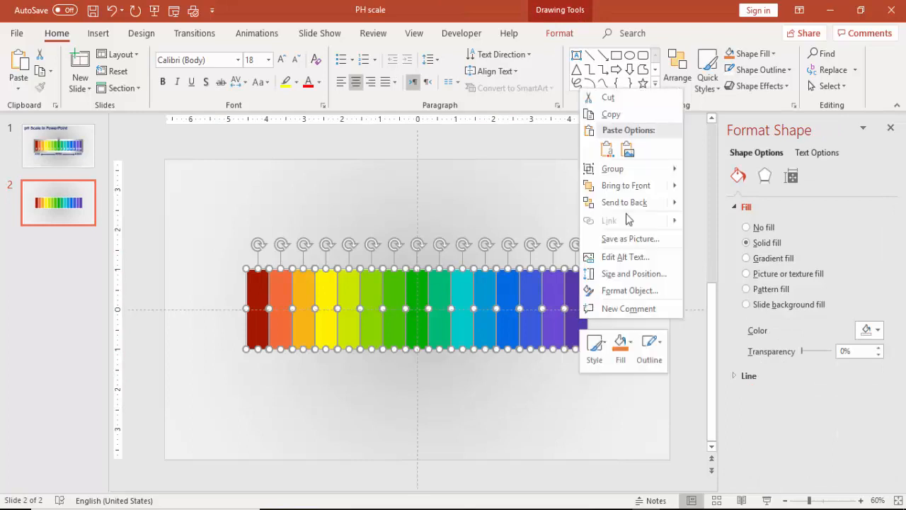
{"action": "left_click", "coordinate": [744, 227]}
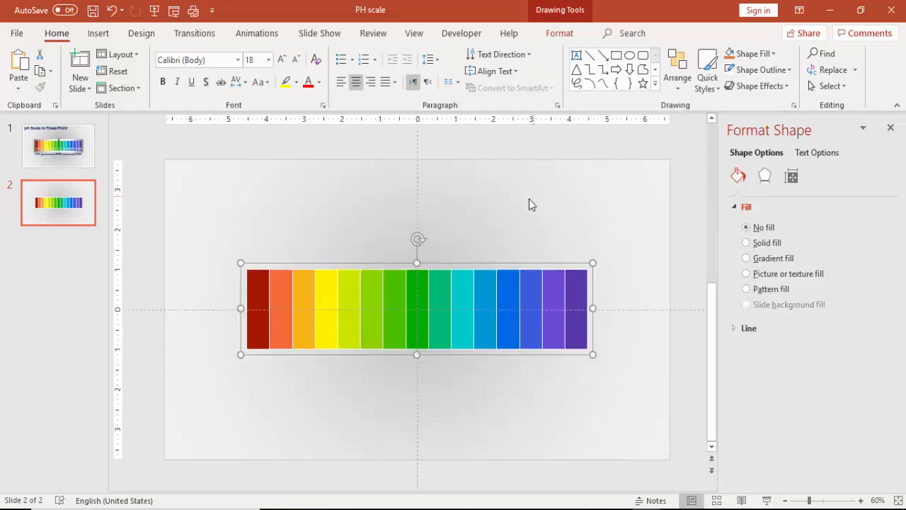
{"action": "left_click", "coordinate": [97, 34]}
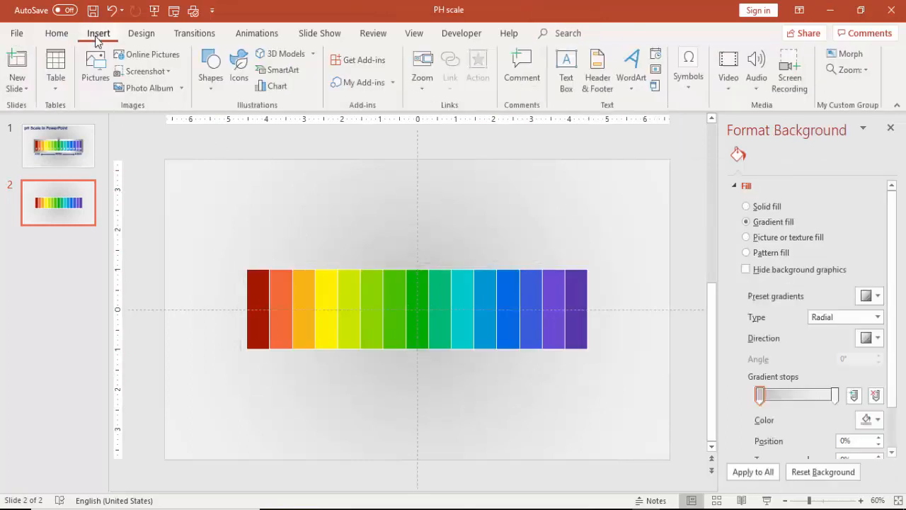
Step: Add a white '0' text box in the Oswald font as the first bar label
{"action": "left_click", "coordinate": [566, 64]}
{"action": "type", "text": "0"}
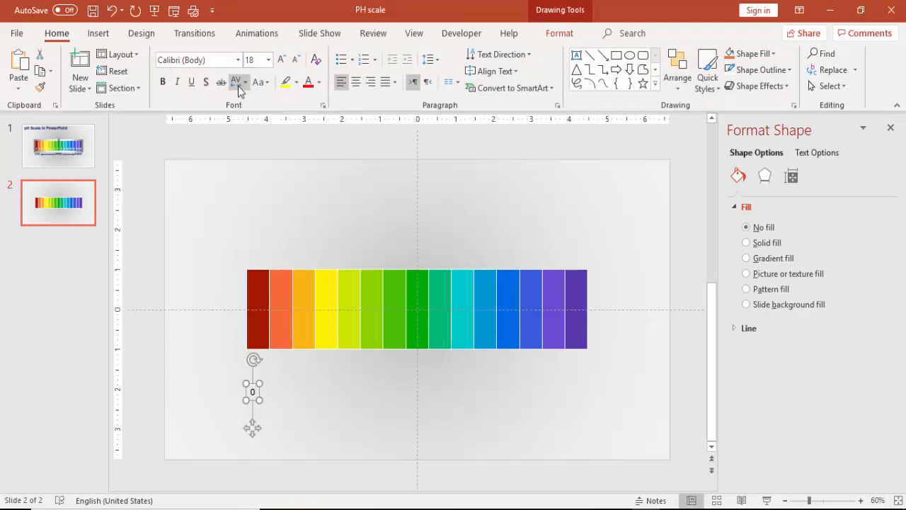
{"action": "left_click", "coordinate": [319, 82]}
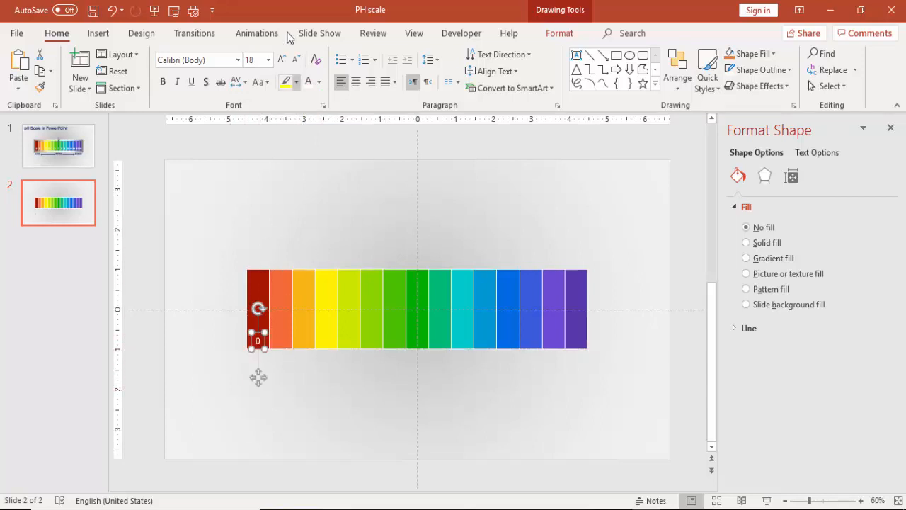
{"action": "left_click", "coordinate": [195, 60]}
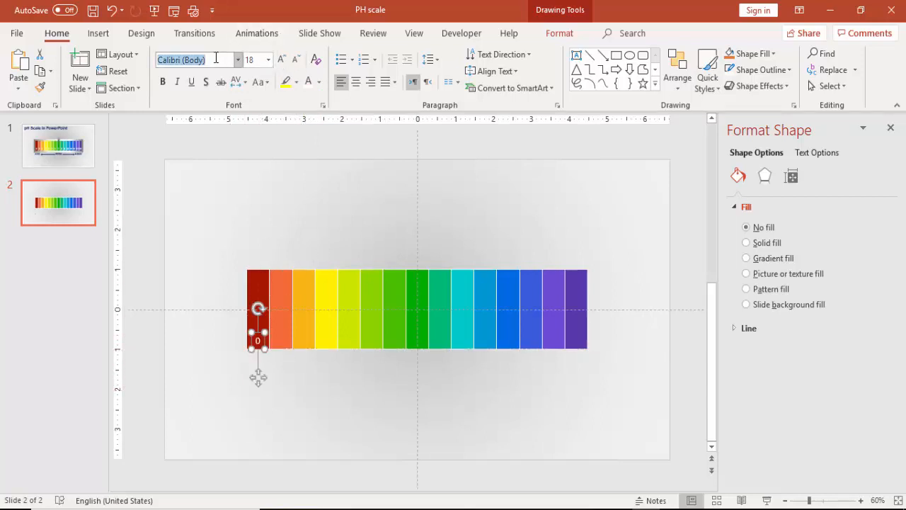
{"action": "type", "text": "Oswald"}
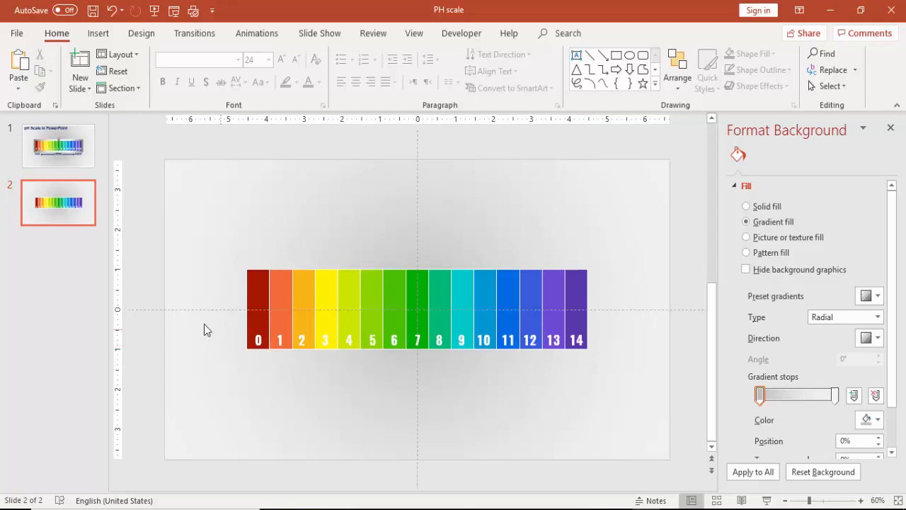
Step: Draw a larger rectangle framing the numbered pH bar and send it behind
{"action": "left_click", "coordinate": [416, 320]}
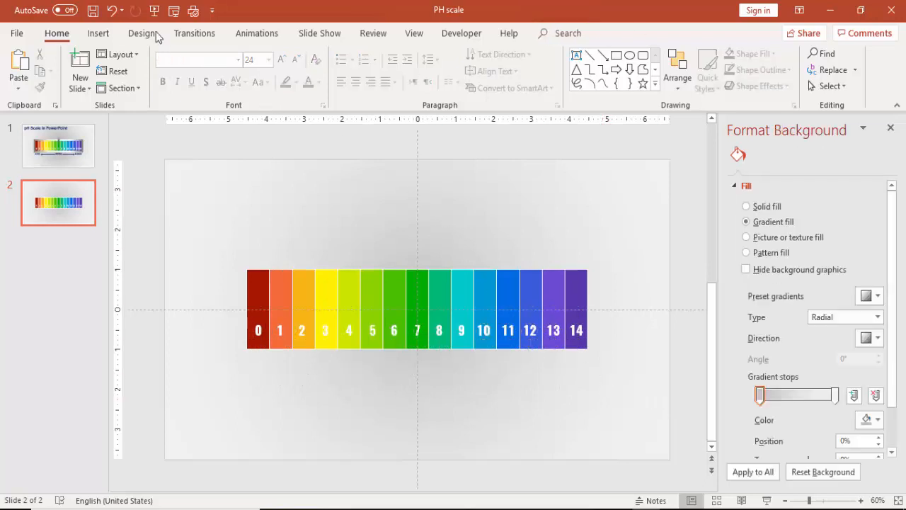
{"action": "left_click", "coordinate": [98, 34]}
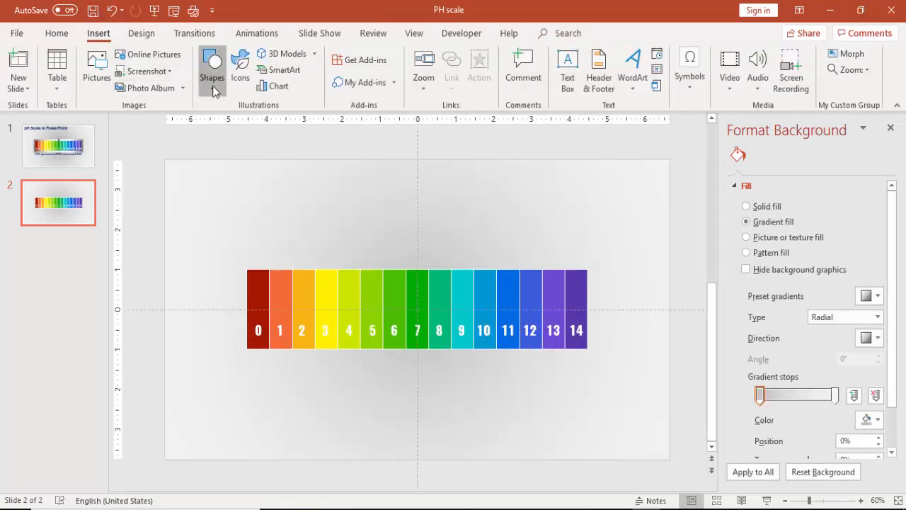
{"action": "left_click", "coordinate": [212, 68]}
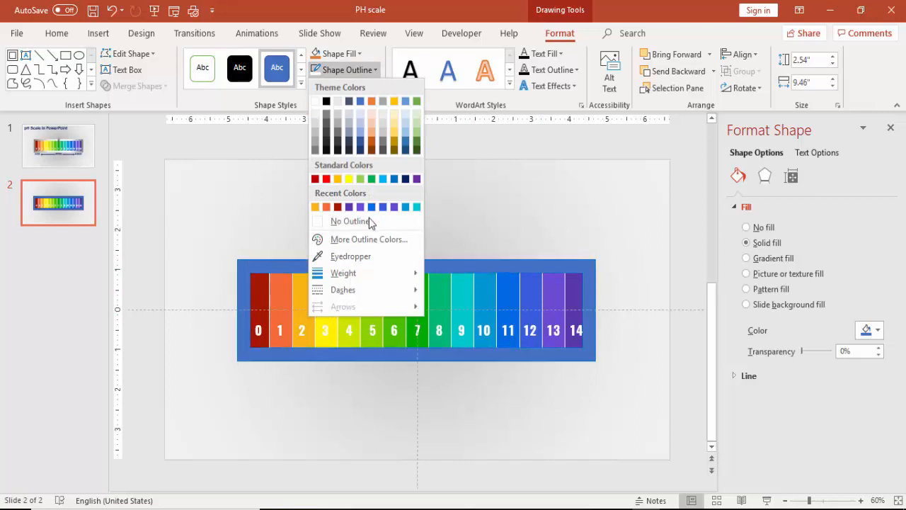
Step: Remove the frame's outline and give it a grey-to-light-silver gradient fill
{"action": "left_click", "coordinate": [343, 221]}
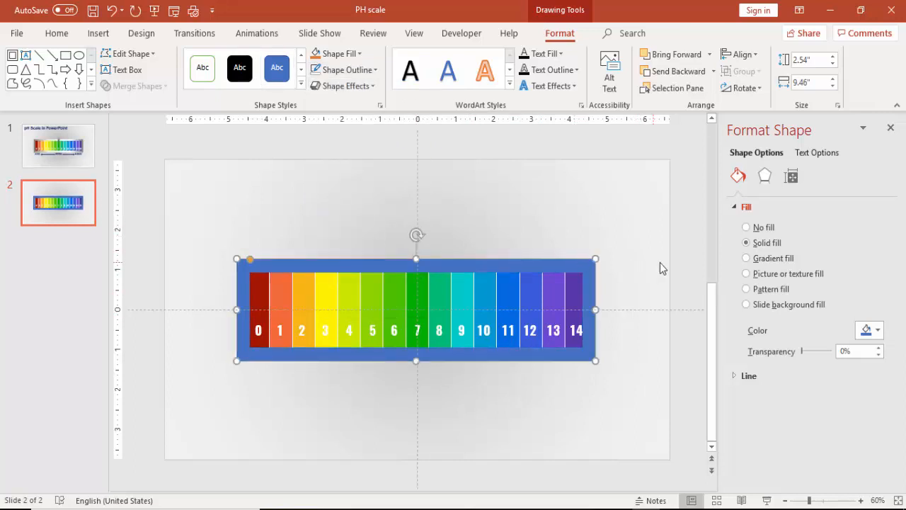
{"action": "left_click", "coordinate": [746, 257]}
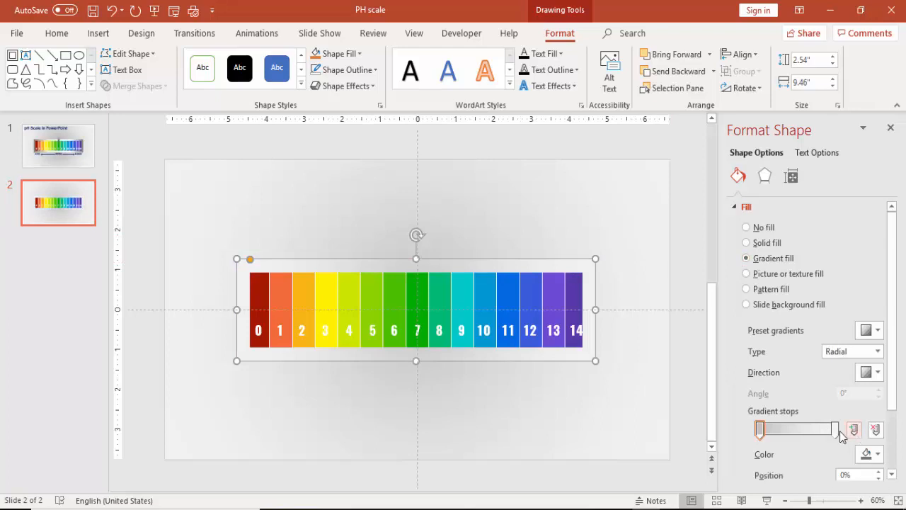
{"action": "left_click", "coordinate": [880, 453]}
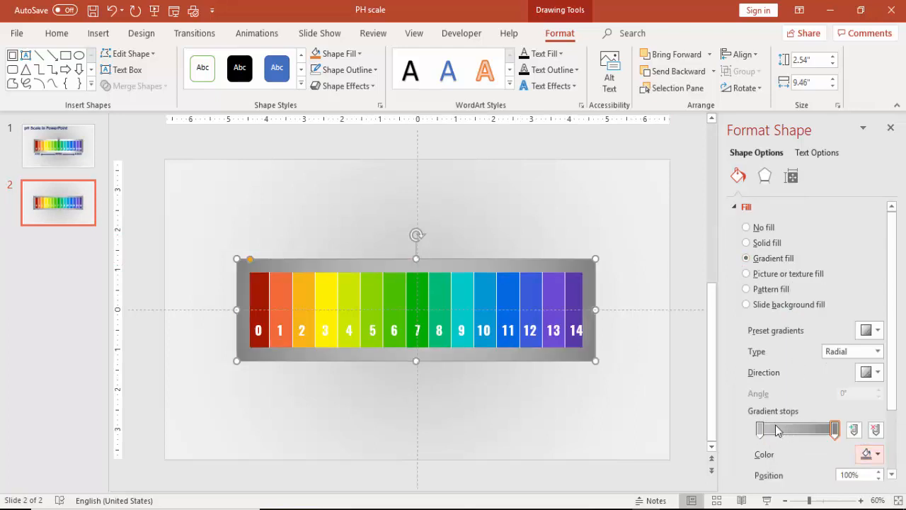
{"action": "left_click", "coordinate": [872, 453]}
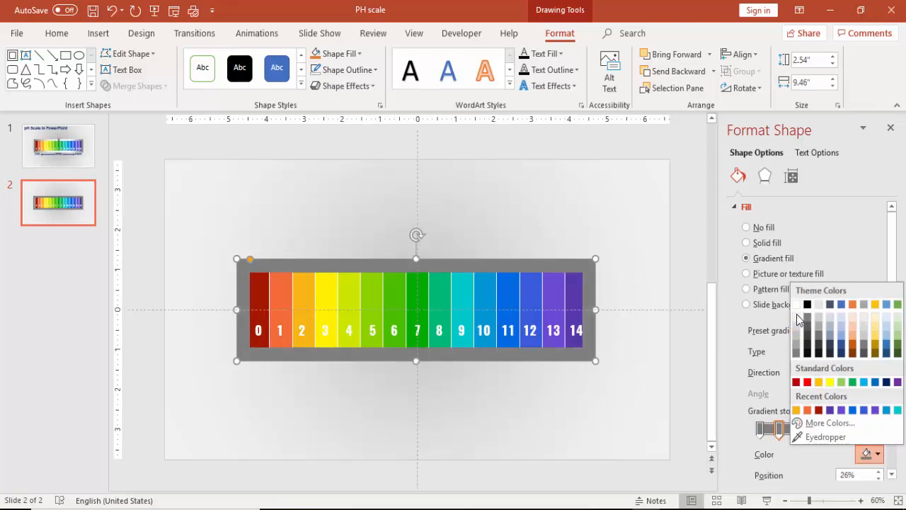
{"action": "left_click", "coordinate": [800, 317]}
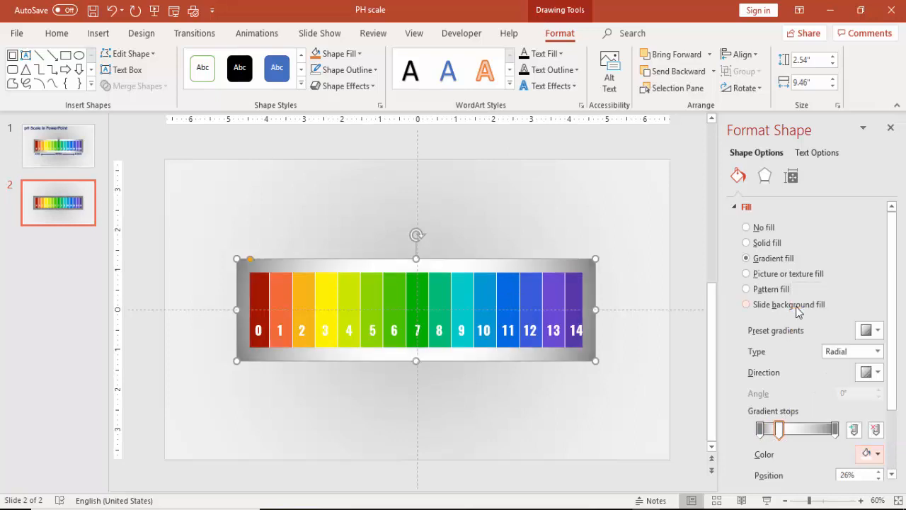
{"action": "mouse_move", "coordinate": [814, 442]}
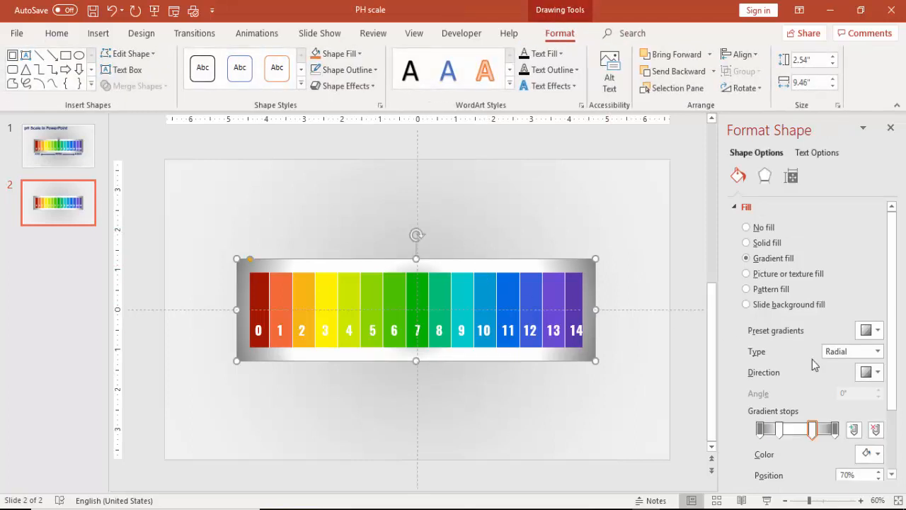
Step: Make the gradient linear and reposition its stops for a metallic sheen
{"action": "left_click", "coordinate": [875, 351]}
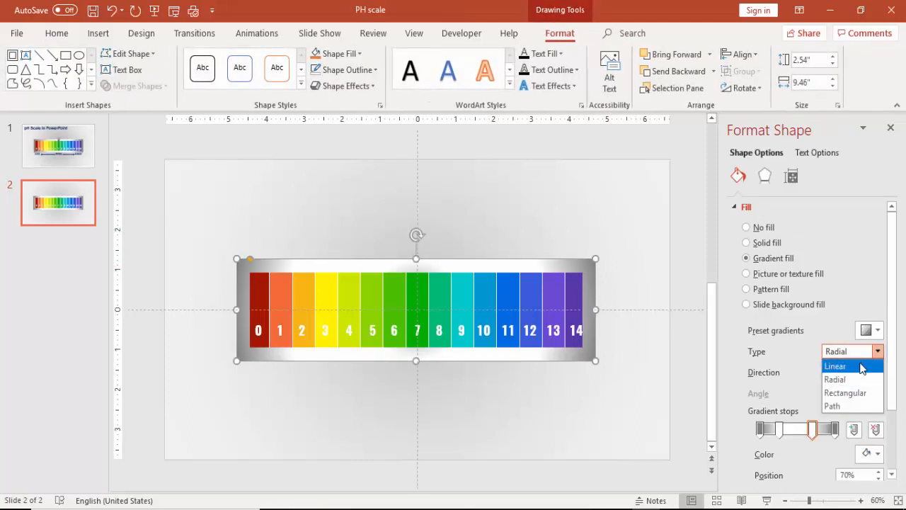
{"action": "left_click", "coordinate": [835, 365]}
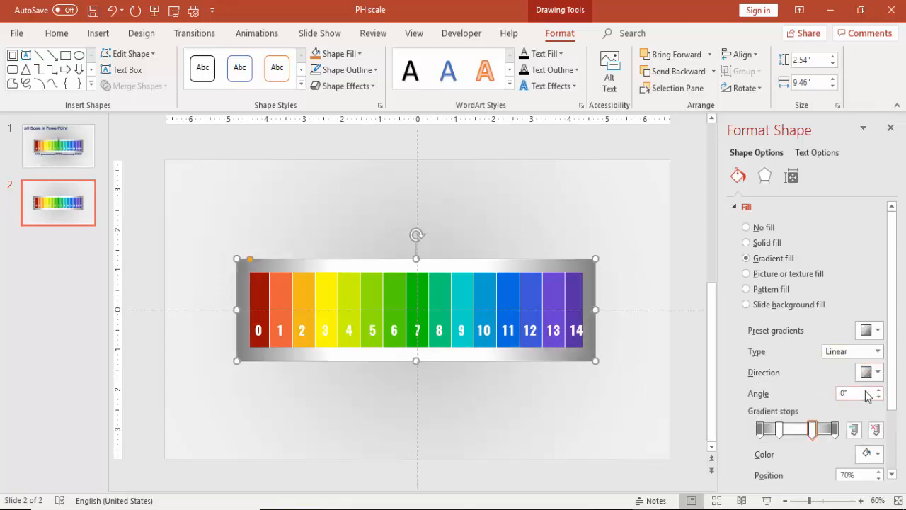
{"action": "left_click_drag", "start_coordinate": [813, 430], "coordinate": [815, 430]}
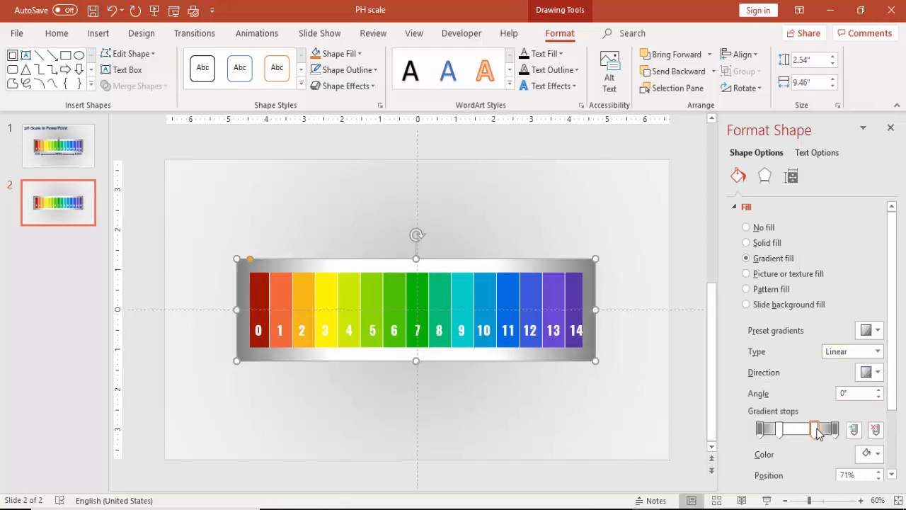
{"action": "left_click_drag", "start_coordinate": [818, 430], "coordinate": [775, 431]}
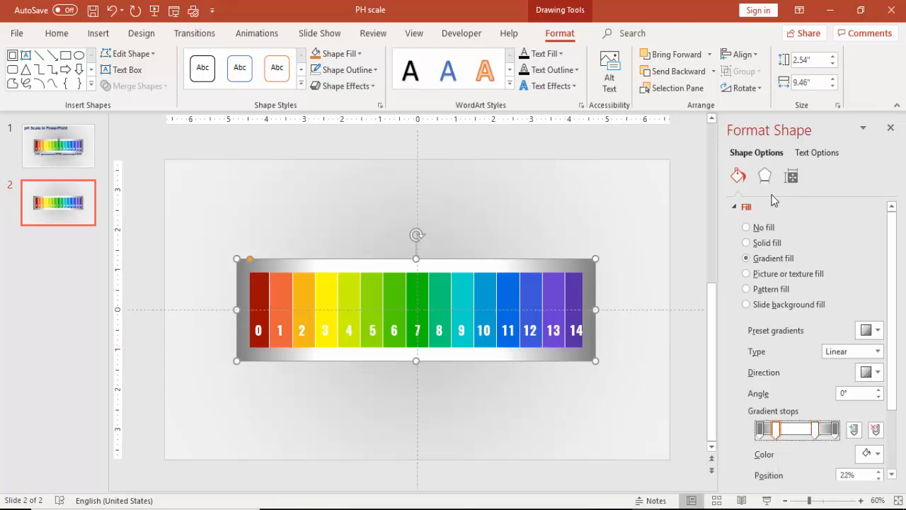
Step: Apply an Outer Offset Bottom Right drop shadow to the silver frame
{"action": "left_click", "coordinate": [764, 175]}
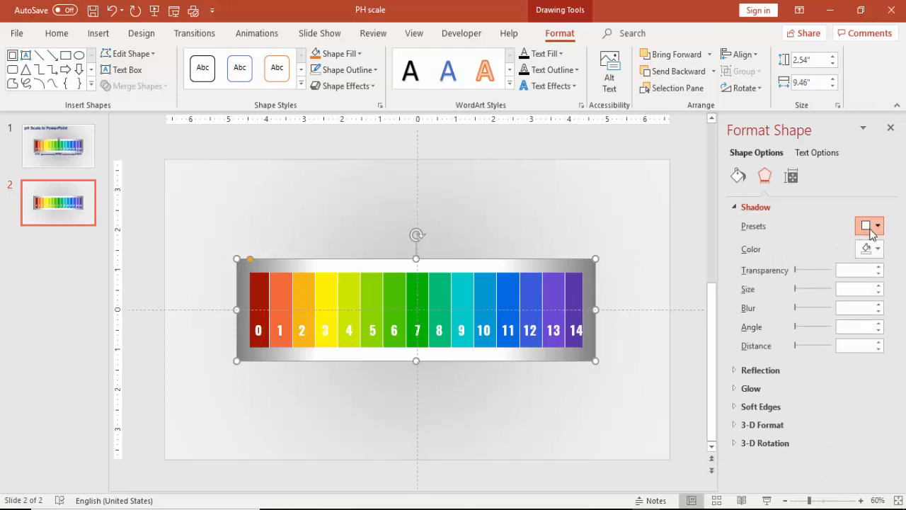
{"action": "left_click", "coordinate": [878, 225]}
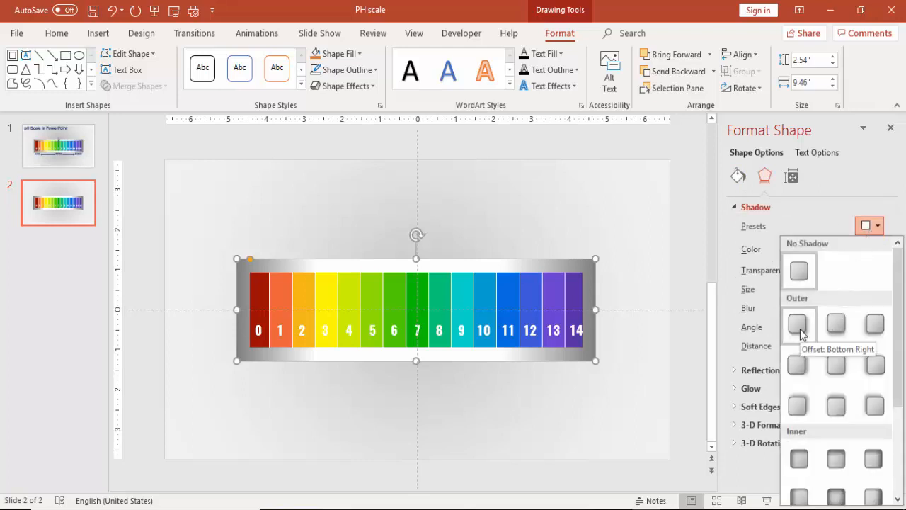
{"action": "left_click", "coordinate": [795, 324]}
{"action": "type", "text": "10"}
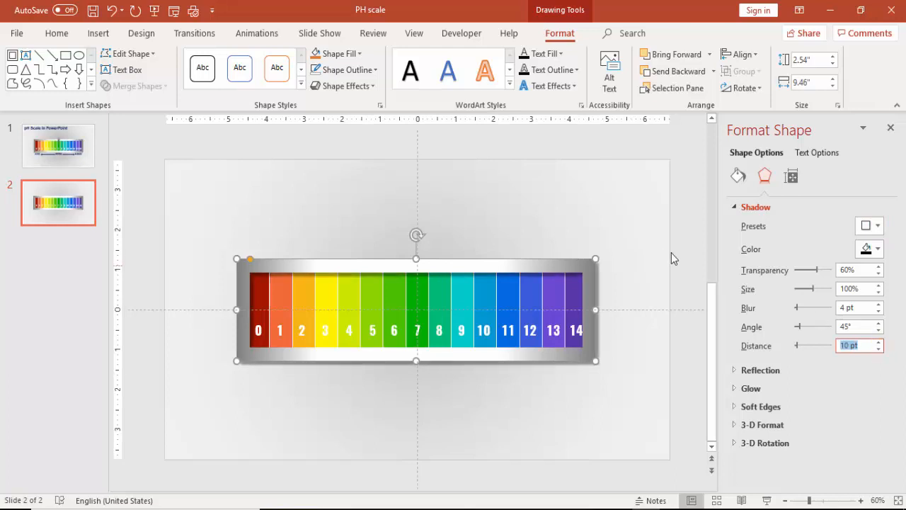
{"action": "mouse_move", "coordinate": [635, 227]}
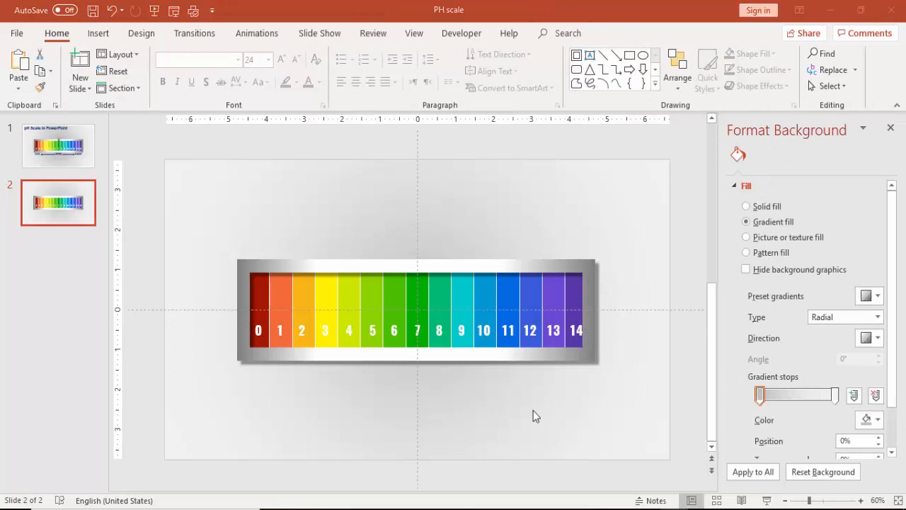
{"action": "mouse_move", "coordinate": [263, 337]}
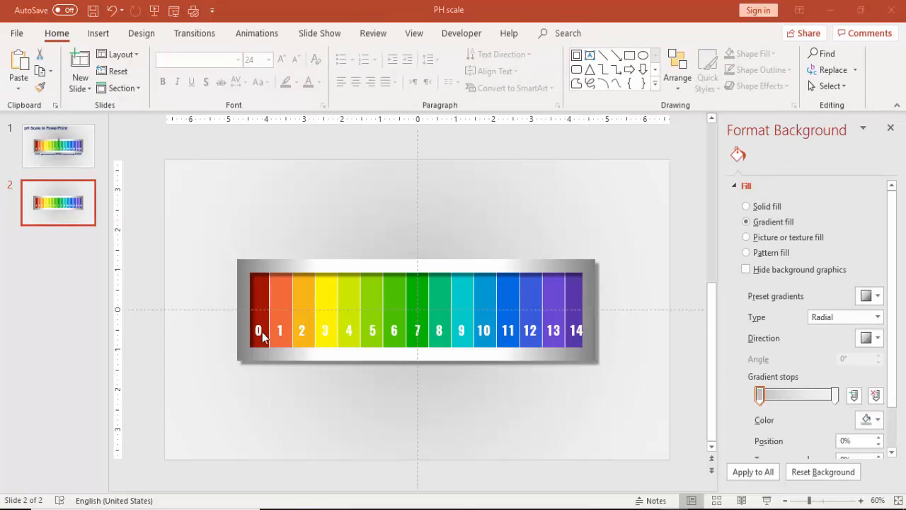
Step: Add a NEUTRAL text label beneath the 7 on the scale
{"action": "left_click", "coordinate": [257, 332]}
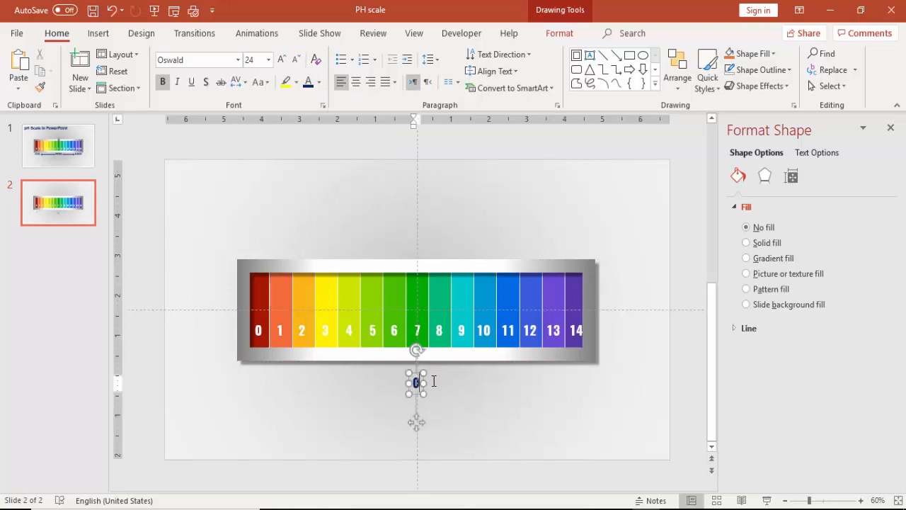
{"action": "type", "text": "NE"}
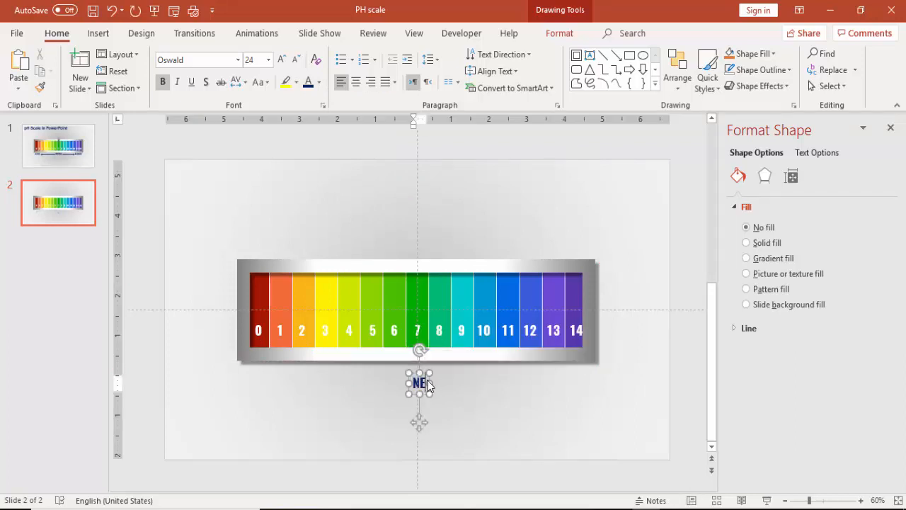
{"action": "type", "text": "UTRAL"}
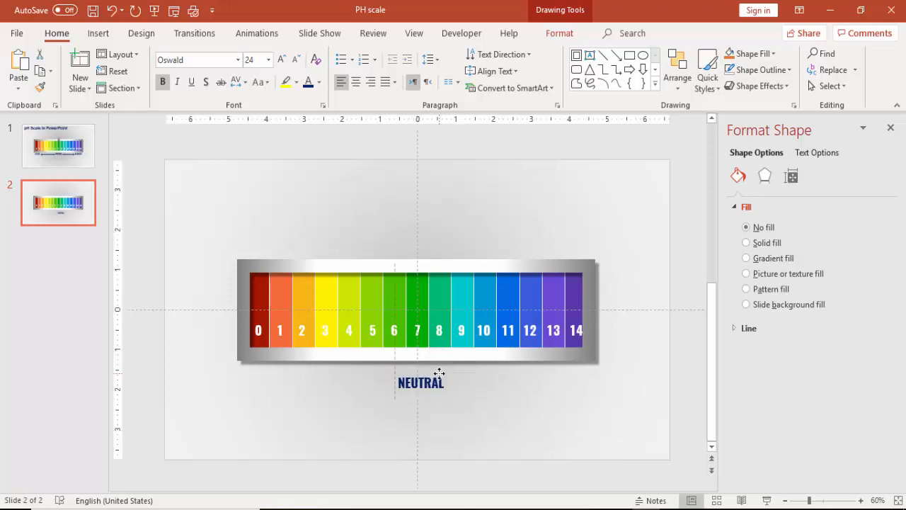
Step: Copy the label under 0 and 14 as ACIDIC and ALKALINE and align all three
{"action": "left_click", "coordinate": [419, 383]}
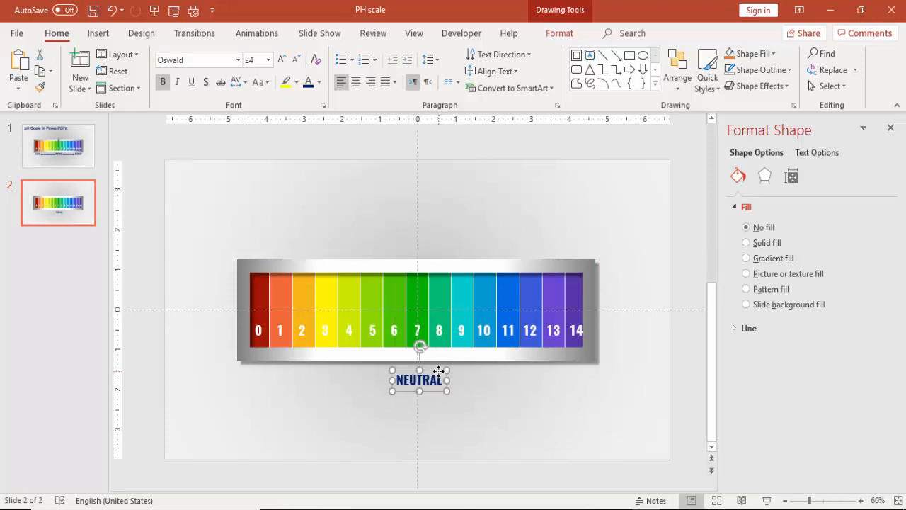
{"action": "left_click_drag", "start_coordinate": [420, 380], "coordinate": [561, 427]}
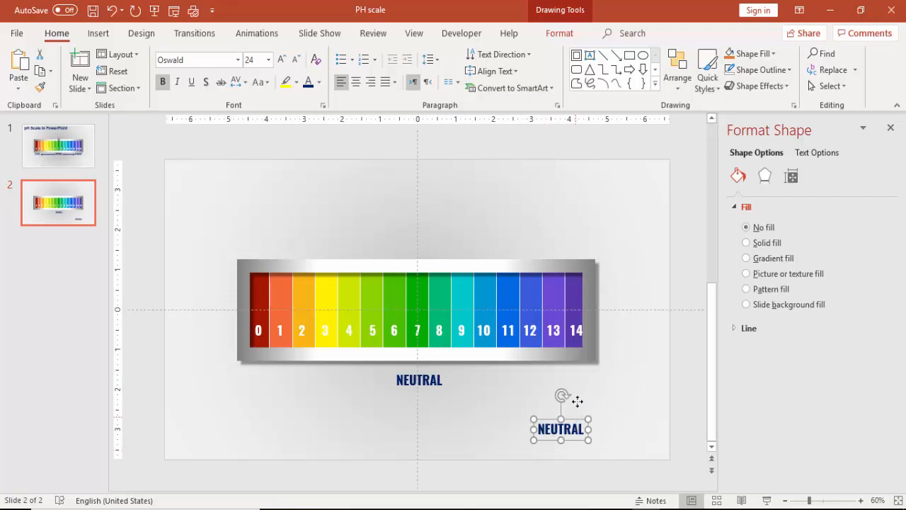
{"action": "left_click_drag", "start_coordinate": [561, 427], "coordinate": [560, 379]}
{"action": "type", "text": "ALKALINE"}
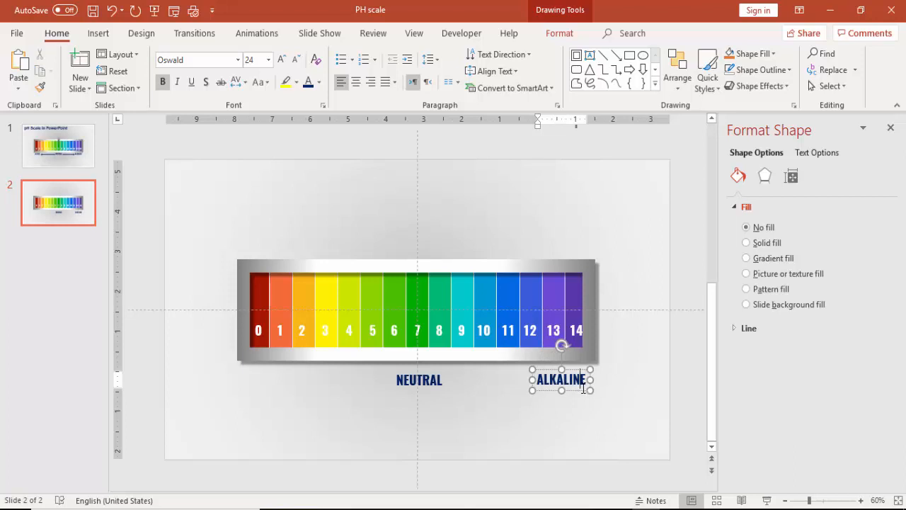
{"action": "left_click_drag", "start_coordinate": [561, 380], "coordinate": [672, 380]}
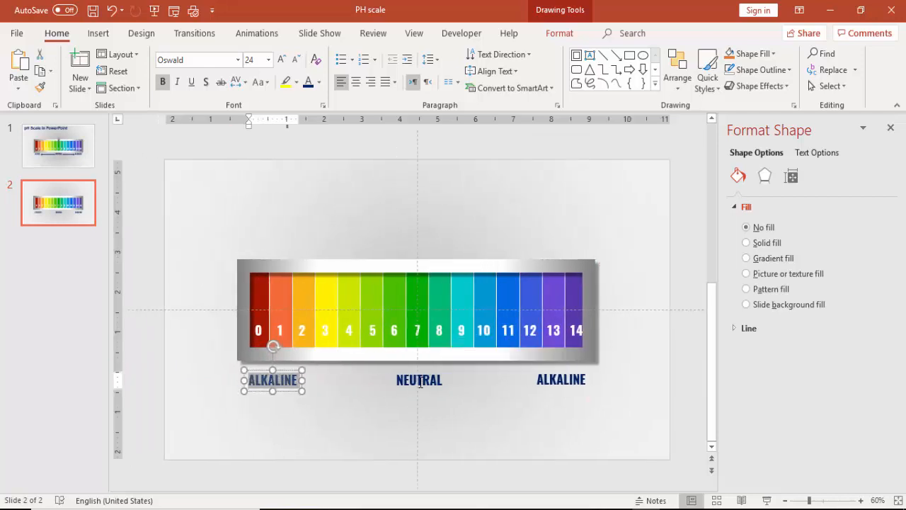
{"action": "type", "text": "ACIDIC"}
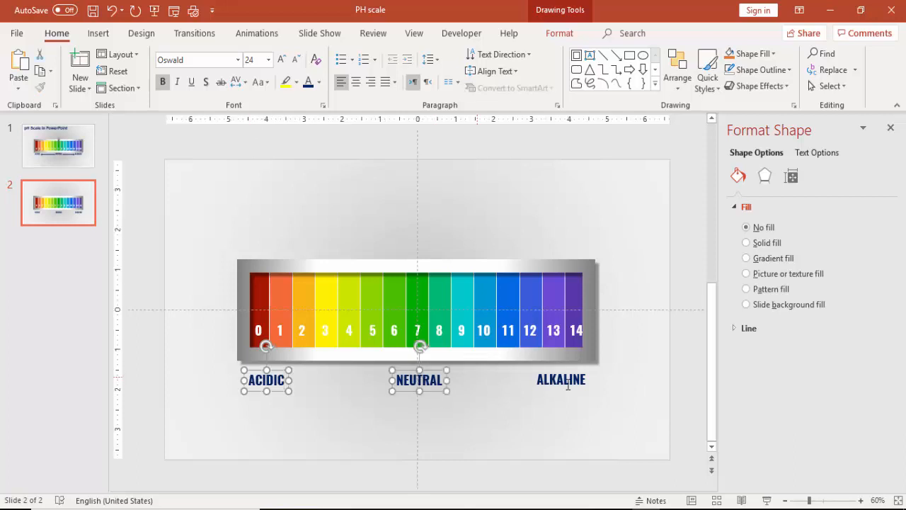
{"action": "left_click", "coordinate": [560, 379]}
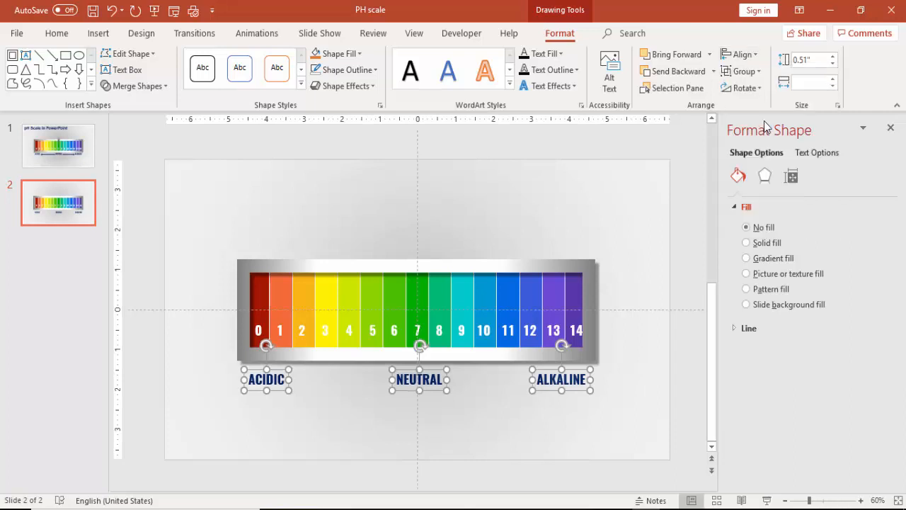
{"action": "left_click", "coordinate": [544, 423]}
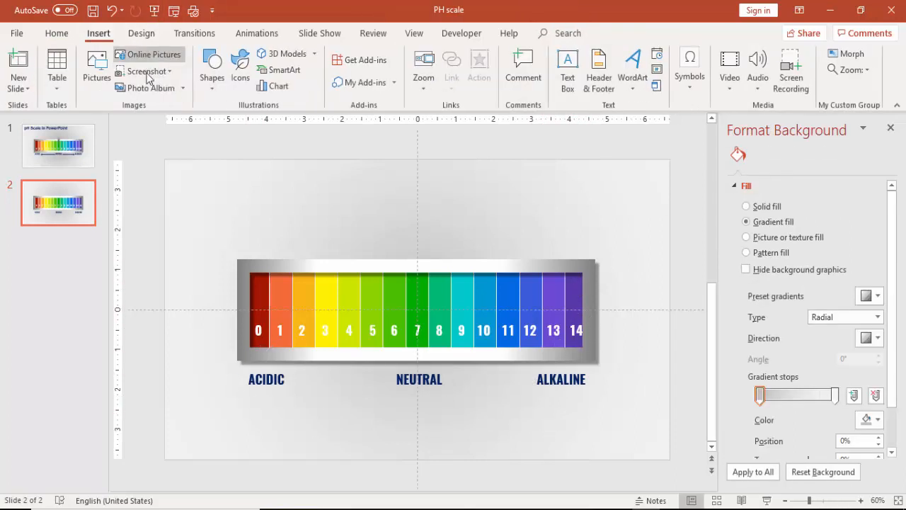
Step: Draw a dark blue line arrow from NEUTRAL toward ACIDIC
{"action": "left_click", "coordinate": [213, 69]}
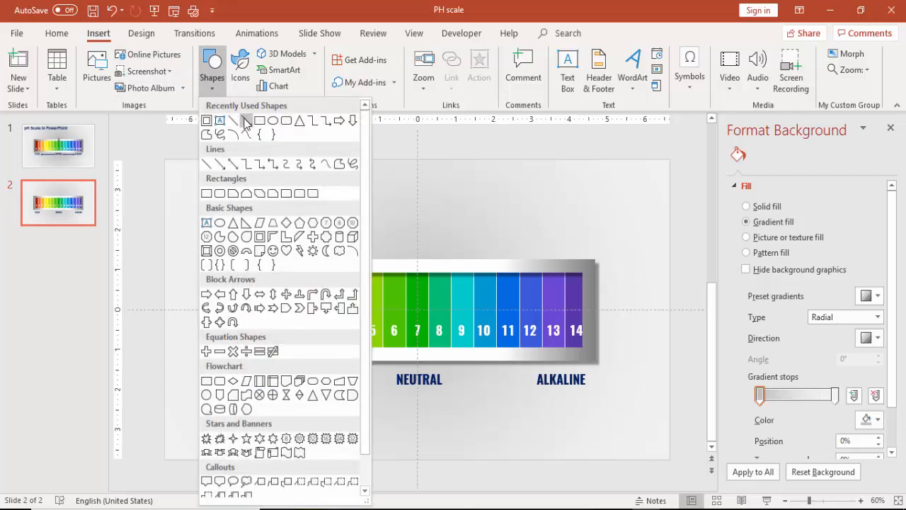
{"action": "mouse_move", "coordinate": [206, 175]}
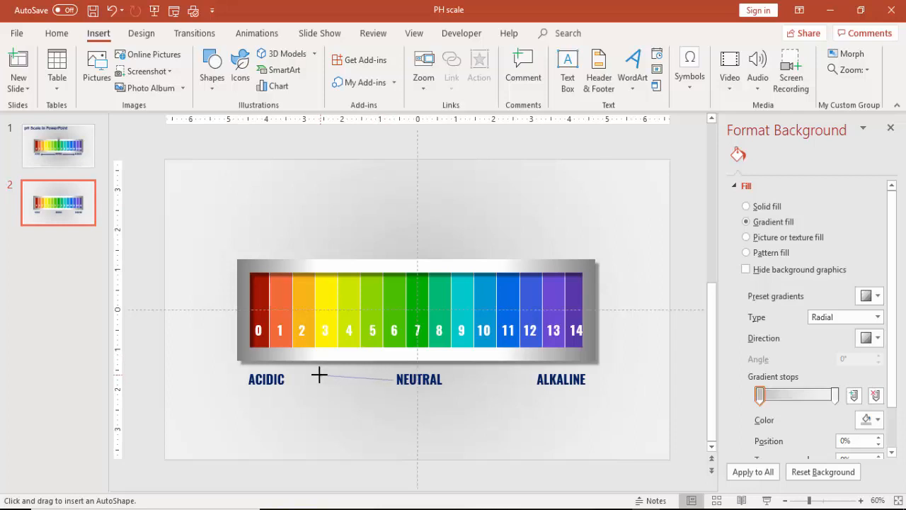
{"action": "mouse_move", "coordinate": [295, 380]}
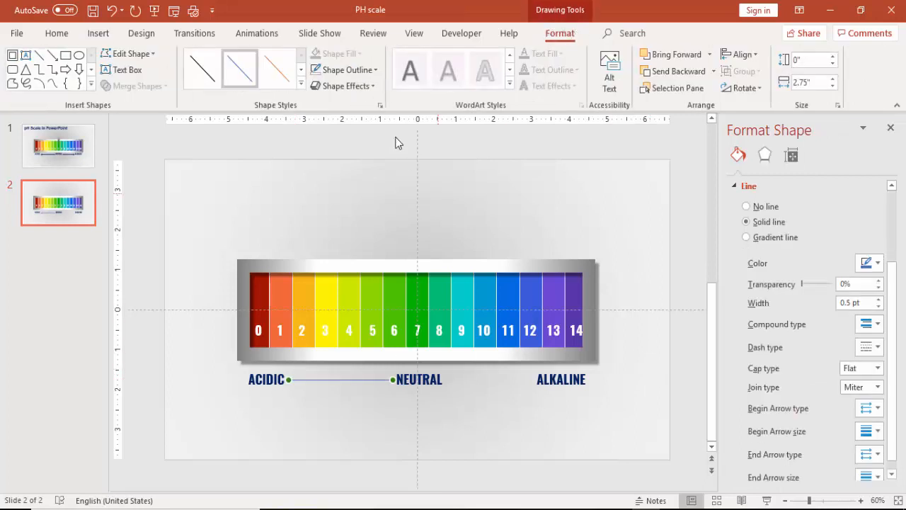
{"action": "left_click", "coordinate": [343, 70]}
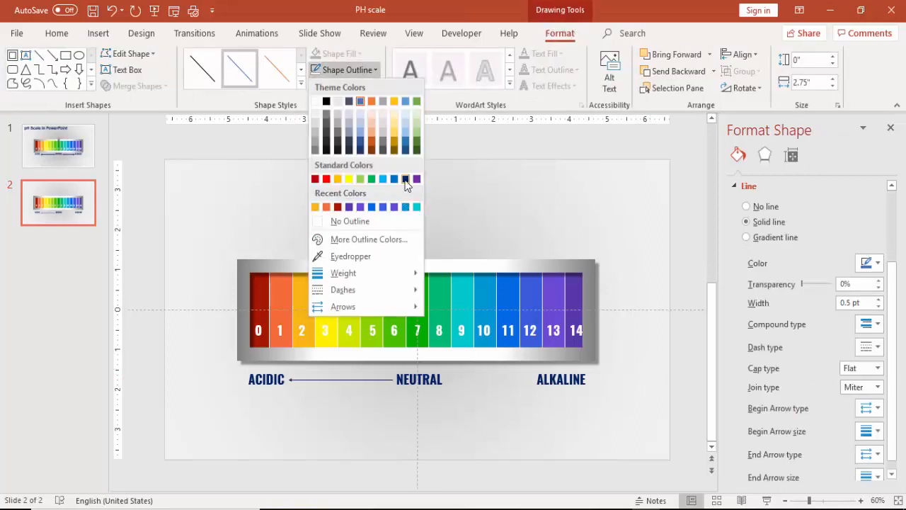
{"action": "left_click", "coordinate": [404, 178]}
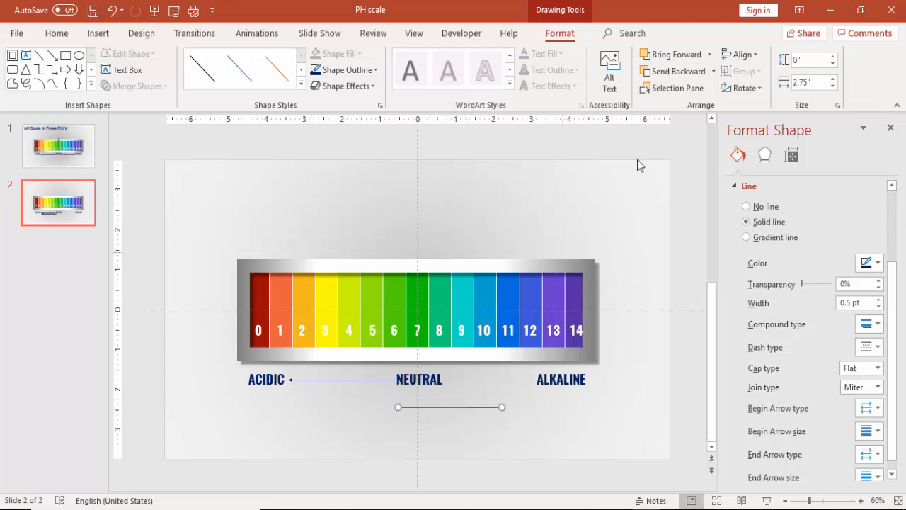
Step: Flip a copy of the arrow horizontally and place it toward ALKALINE
{"action": "left_click", "coordinate": [741, 87]}
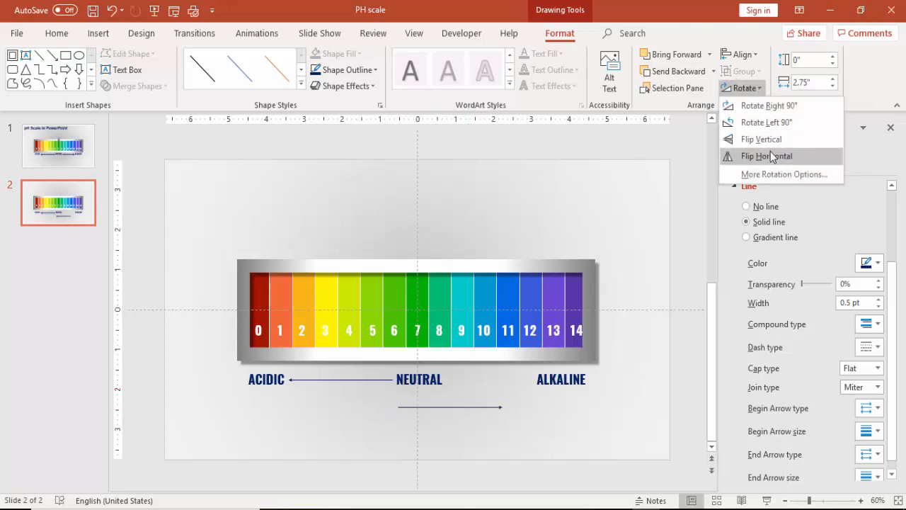
{"action": "left_click", "coordinate": [766, 156]}
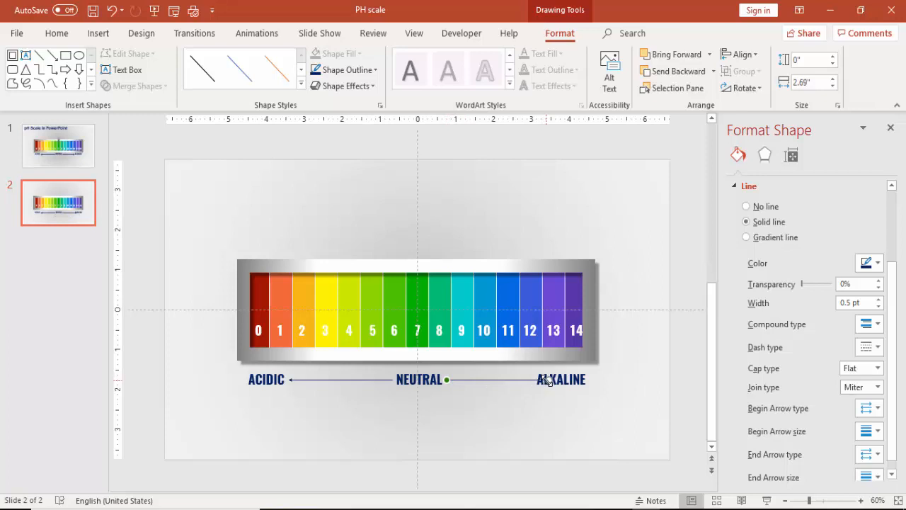
{"action": "left_click", "coordinate": [561, 379]}
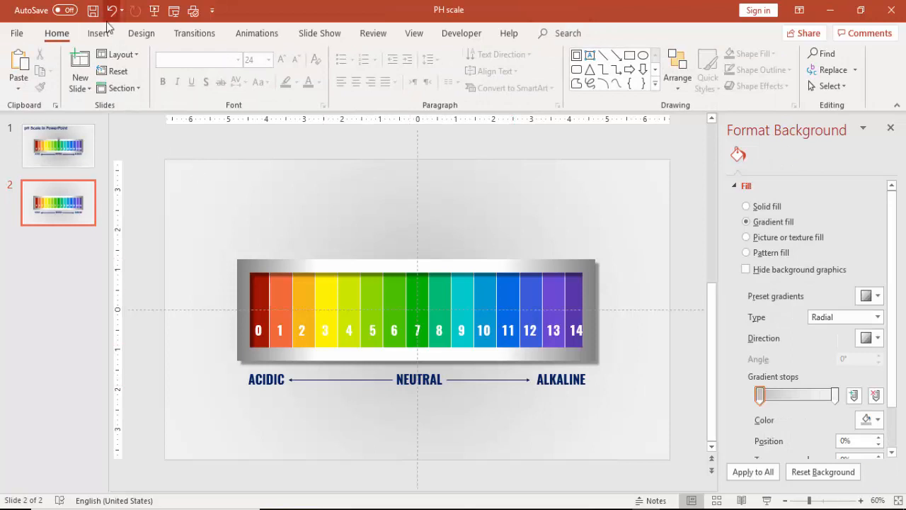
Step: Draw an isosceles triangle above the scale's centre and flip it to point downward
{"action": "left_click", "coordinate": [110, 34]}
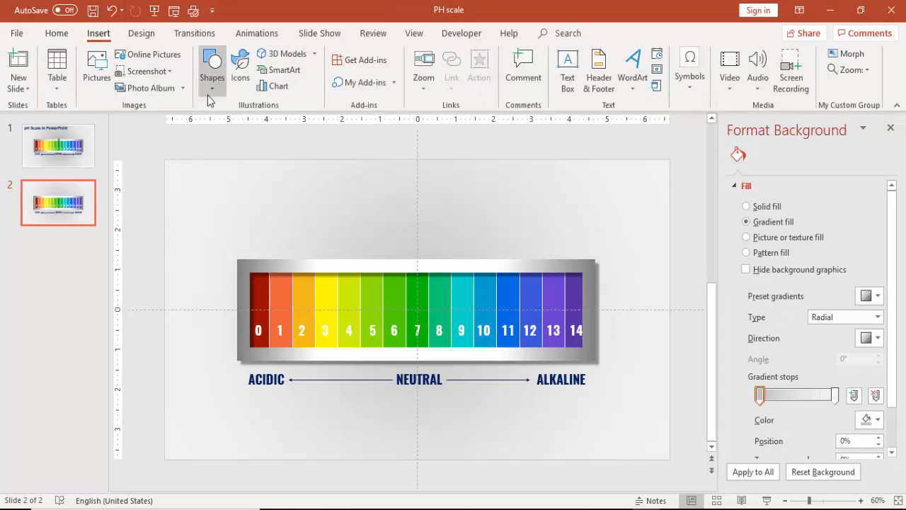
{"action": "left_click", "coordinate": [213, 69]}
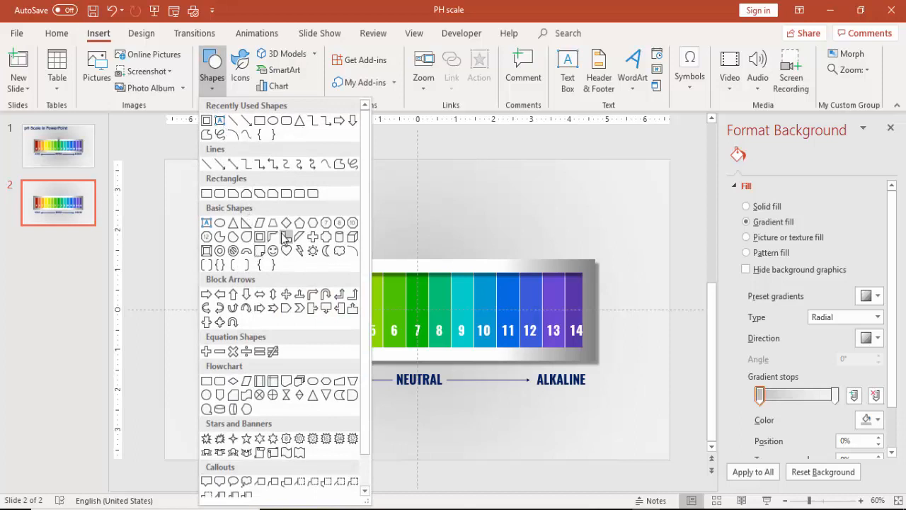
{"action": "mouse_move", "coordinate": [233, 224]}
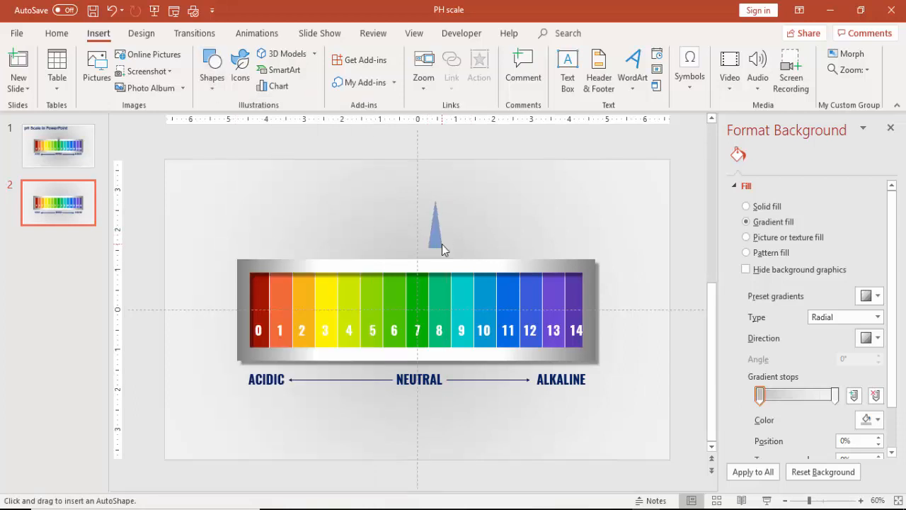
{"action": "left_click", "coordinate": [741, 88]}
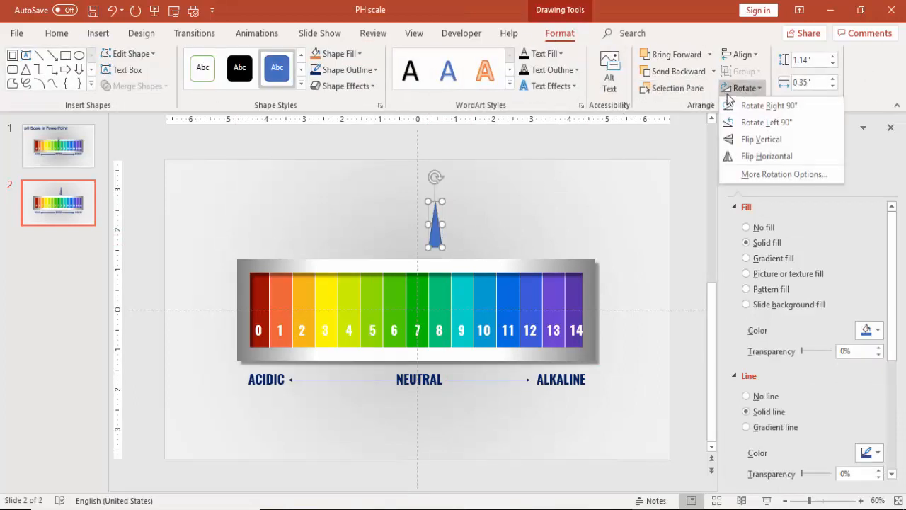
{"action": "left_click", "coordinate": [762, 139]}
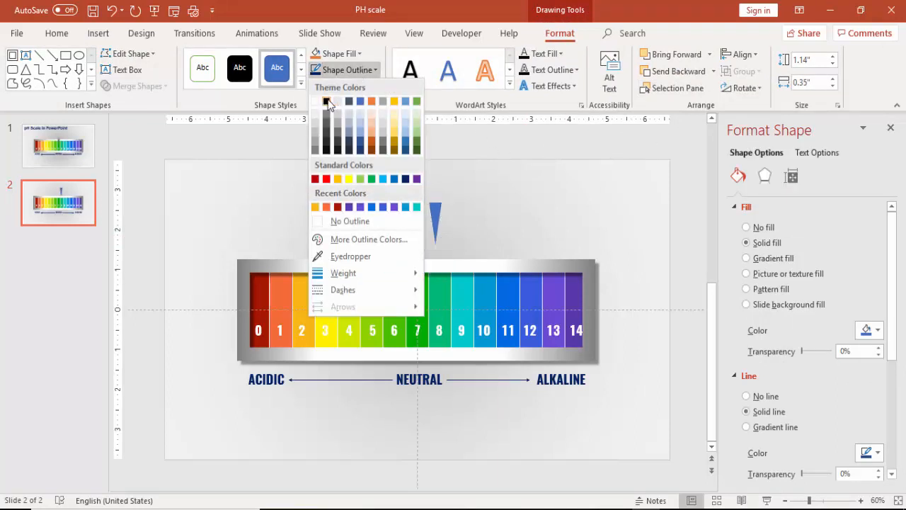
Step: Set the triangle's outline colour and pick up the frame's silver gradient for it
{"action": "left_click", "coordinate": [325, 102]}
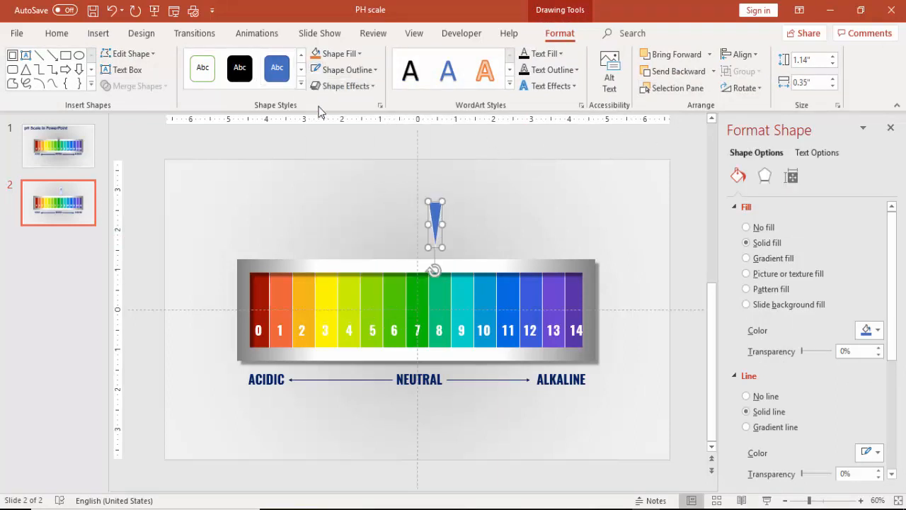
{"action": "left_click", "coordinate": [746, 258]}
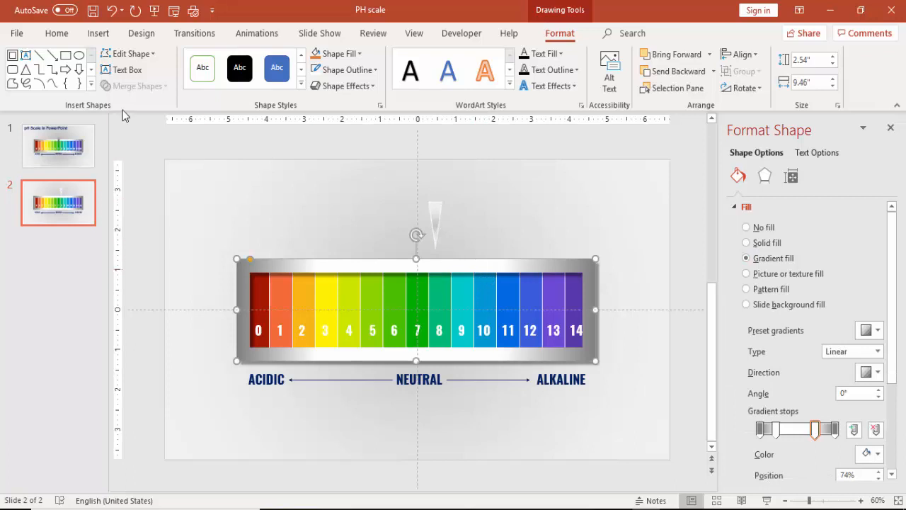
Step: Apply the frame's silver gradient to the pointer and set its shadow to No Shadow
{"action": "left_click", "coordinate": [57, 34]}
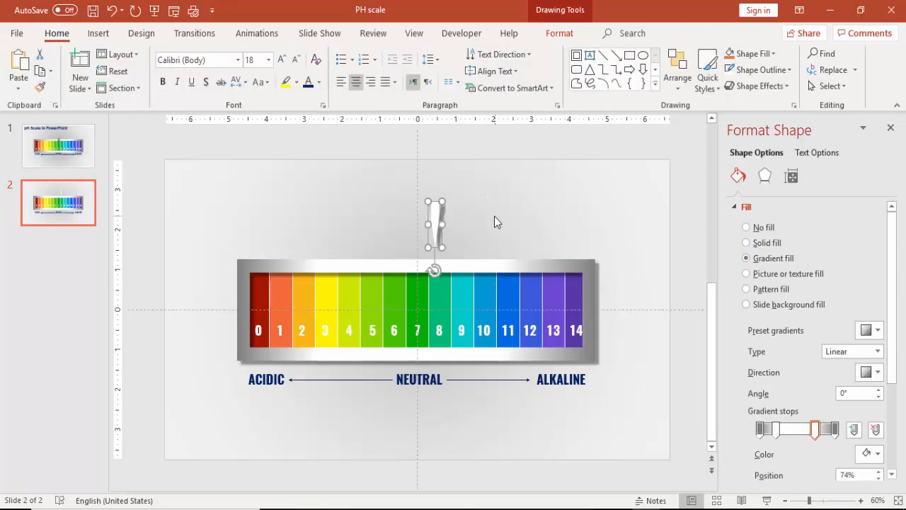
{"action": "left_click", "coordinate": [764, 176]}
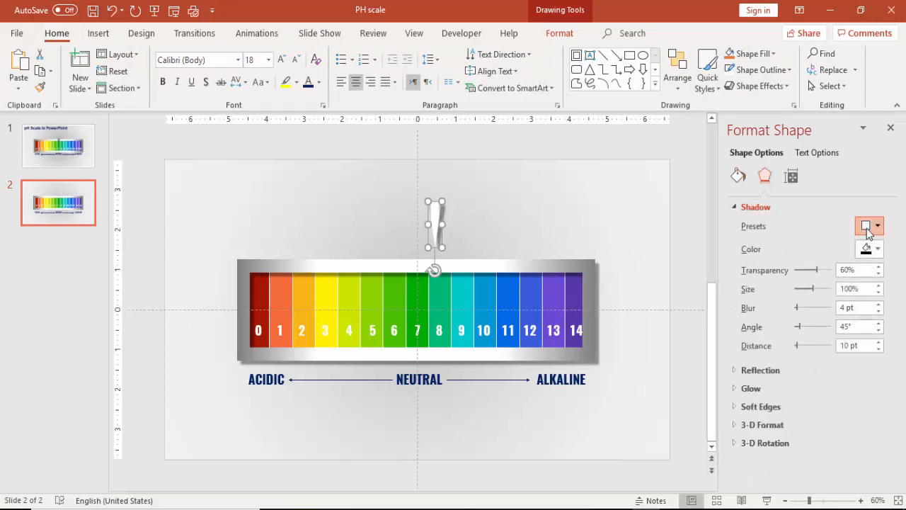
{"action": "left_click", "coordinate": [864, 226]}
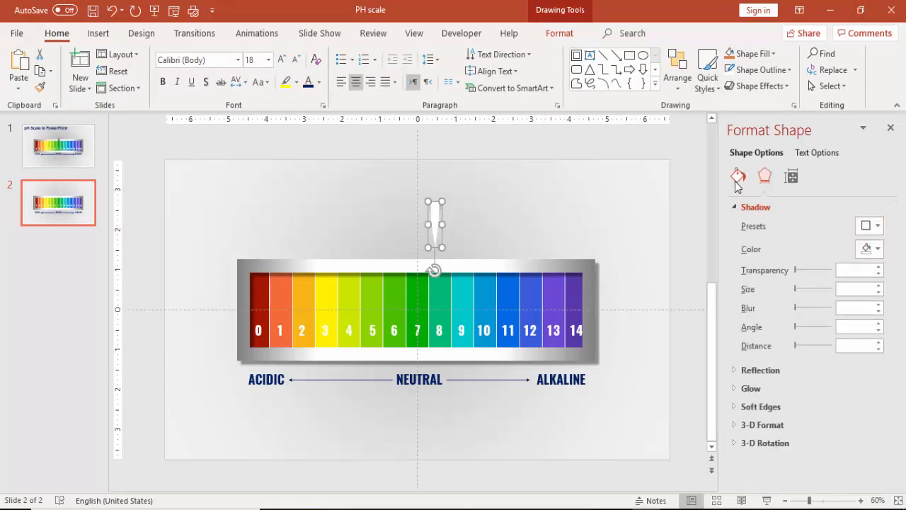
{"action": "left_click", "coordinate": [737, 176]}
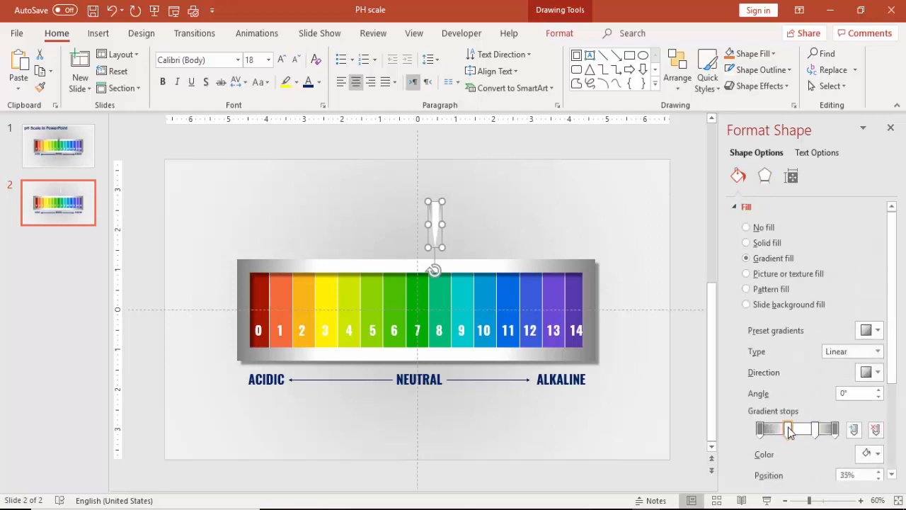
Step: Shift the pointer's gradient stops for a metallic look, then start a small circle above it
{"action": "left_click_drag", "start_coordinate": [787, 431], "coordinate": [819, 430]}
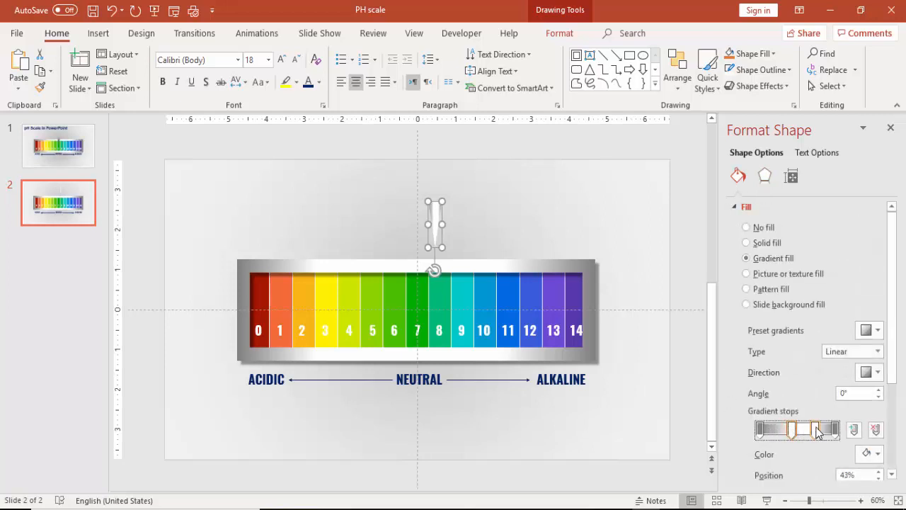
{"action": "left_click_drag", "start_coordinate": [818, 431], "coordinate": [775, 430]}
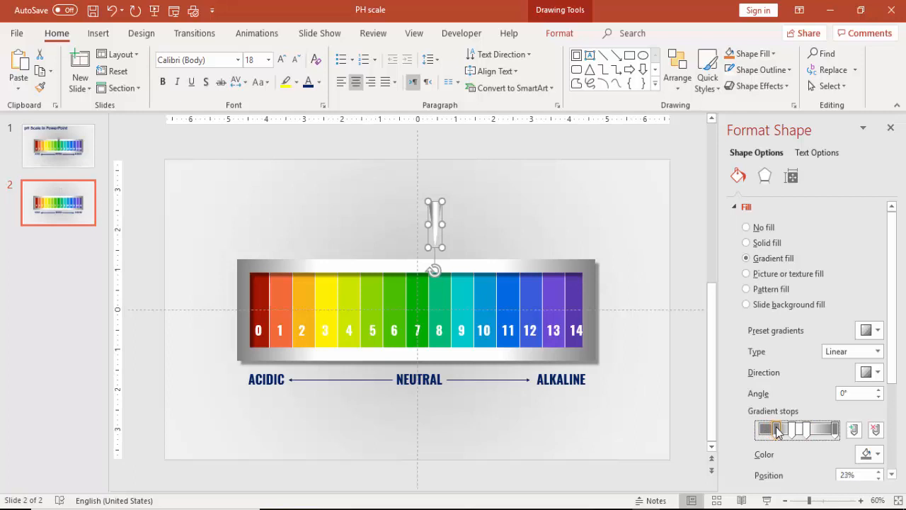
{"action": "left_click", "coordinate": [828, 427]}
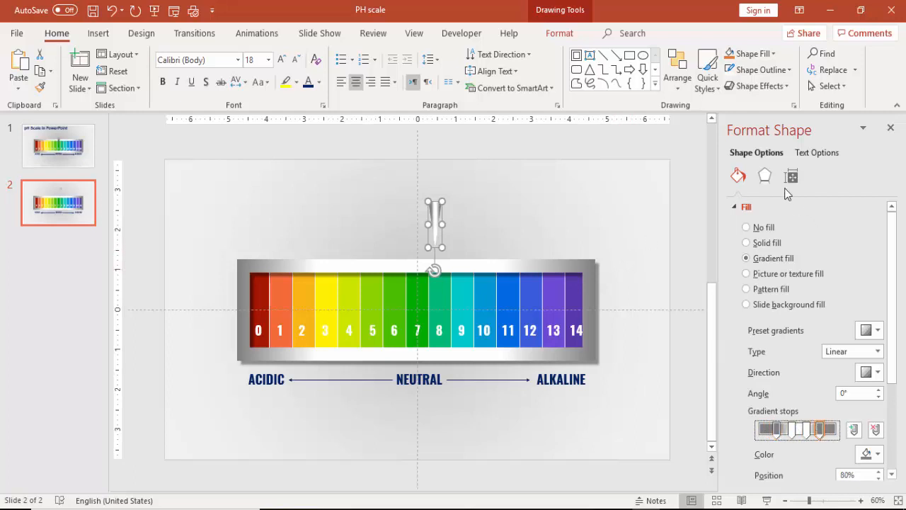
{"action": "left_click", "coordinate": [765, 175]}
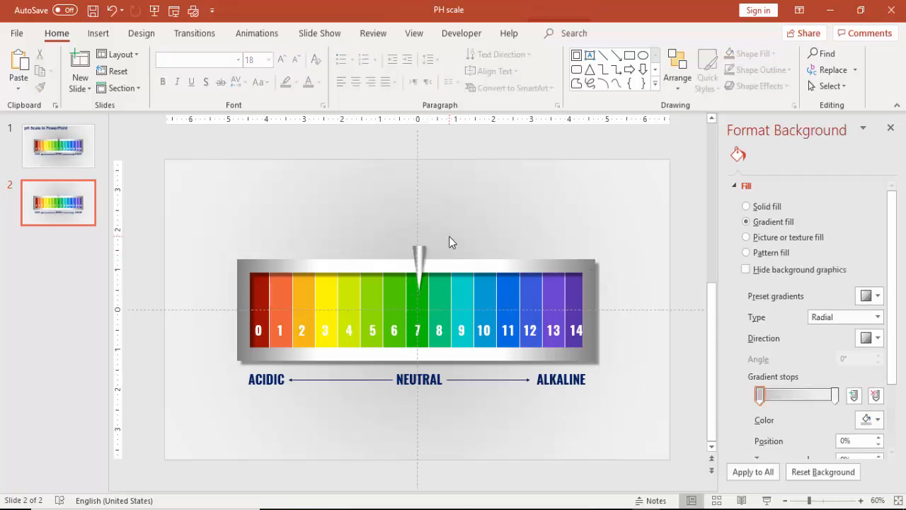
{"action": "left_click", "coordinate": [98, 32]}
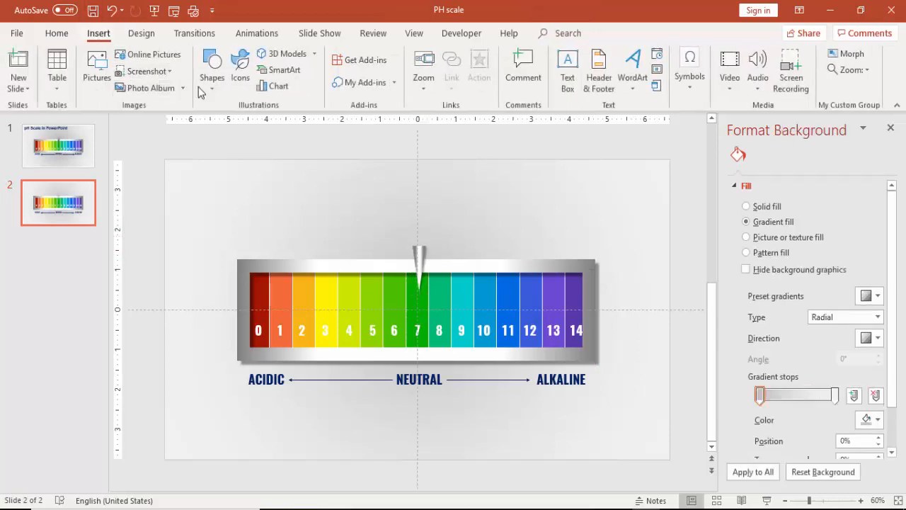
{"action": "left_click", "coordinate": [211, 63]}
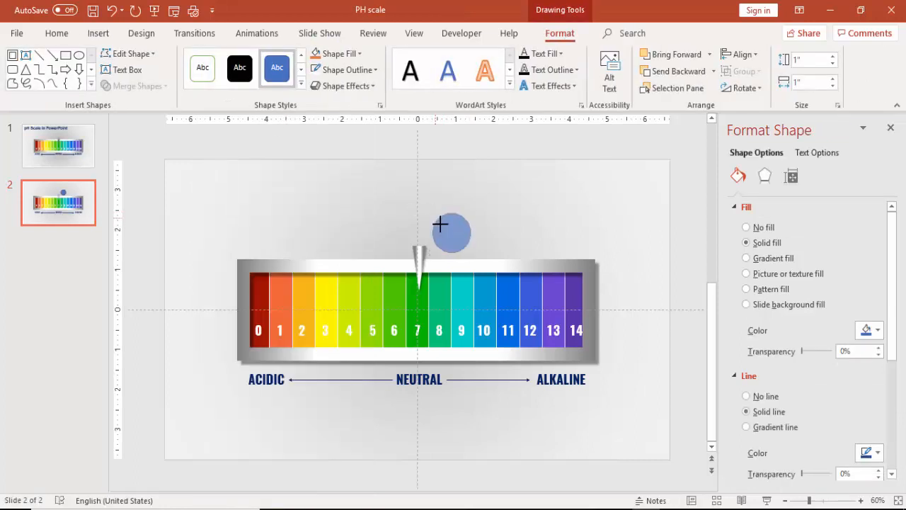
Step: Draw the small circle knob, give it a bevel and silver fill so the pin points at 7
{"action": "left_click", "coordinate": [453, 234]}
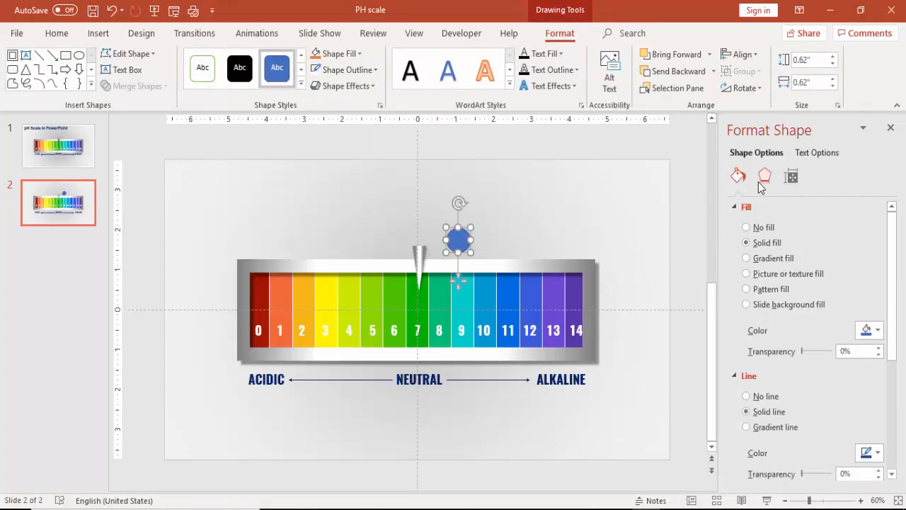
{"action": "left_click", "coordinate": [765, 175]}
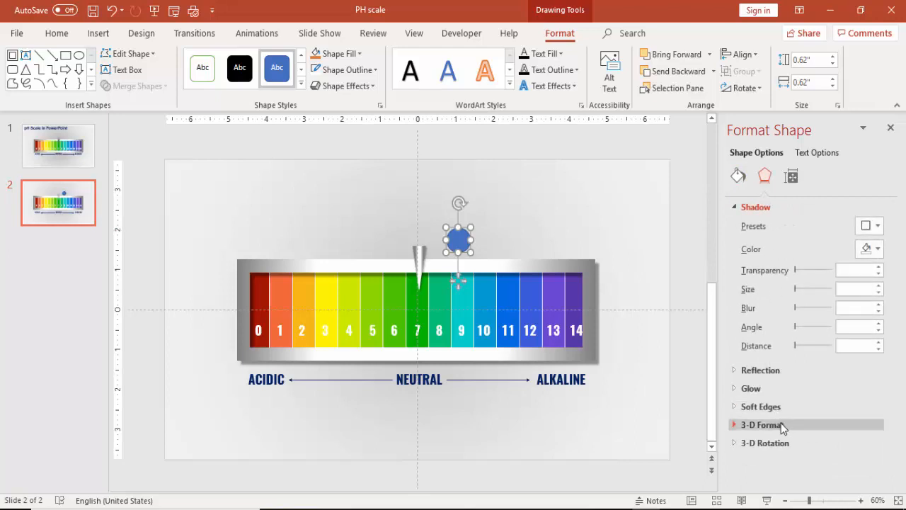
{"action": "left_click", "coordinate": [767, 425]}
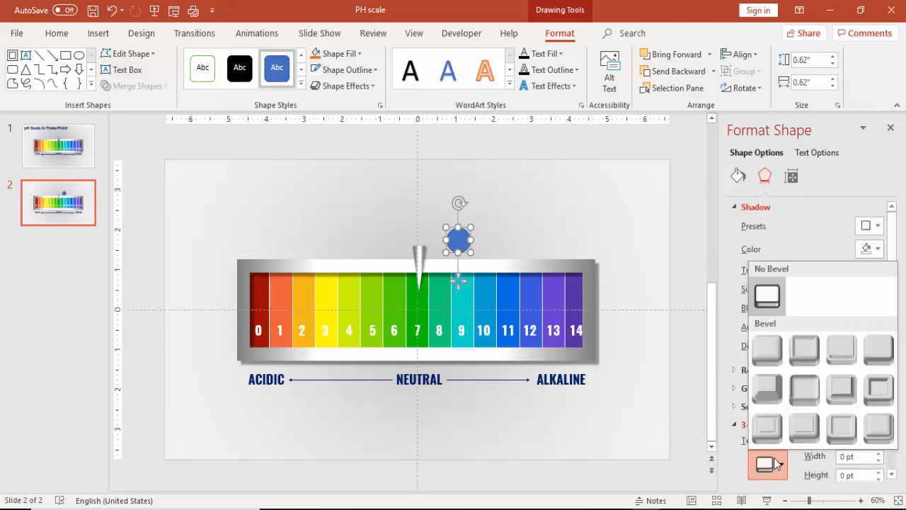
{"action": "mouse_move", "coordinate": [805, 351]}
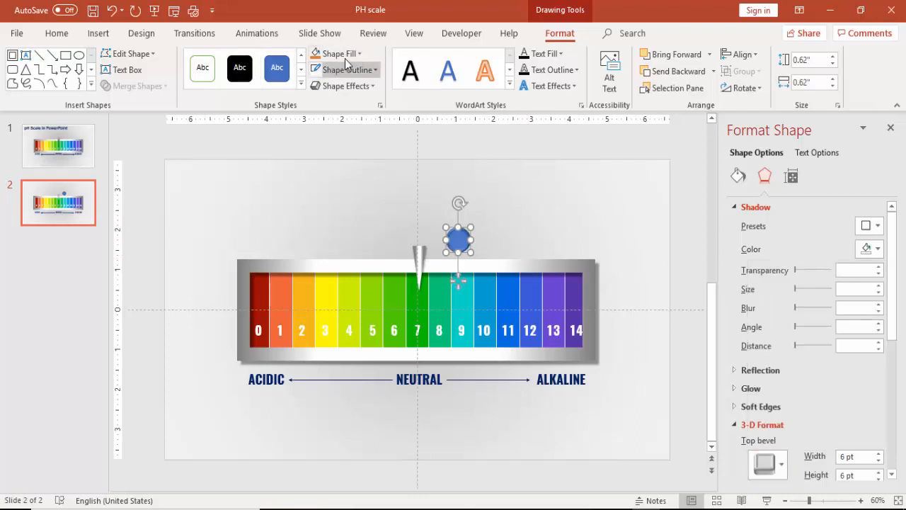
{"action": "left_click", "coordinate": [337, 54]}
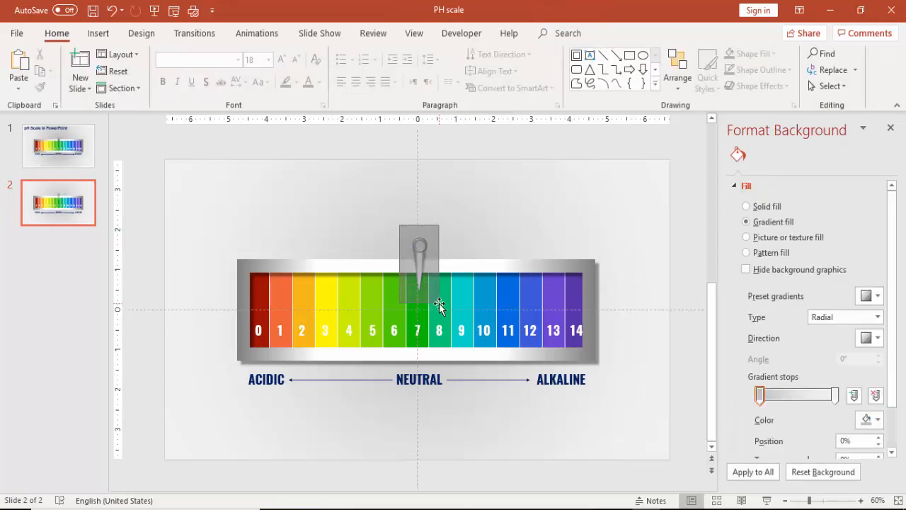
{"action": "left_click", "coordinate": [419, 255]}
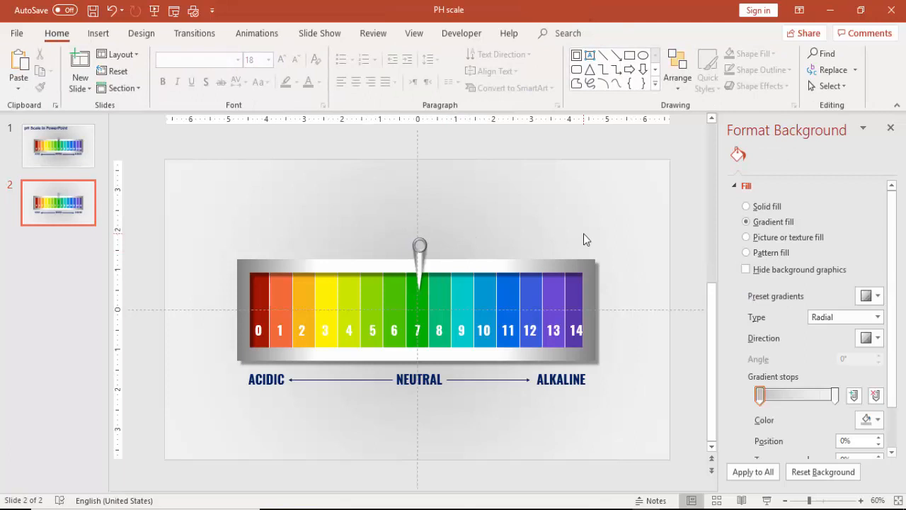
Step: Show the Selection Pane and rename the NEUTRAL label's object to Neutral Text
{"action": "left_click", "coordinate": [419, 380]}
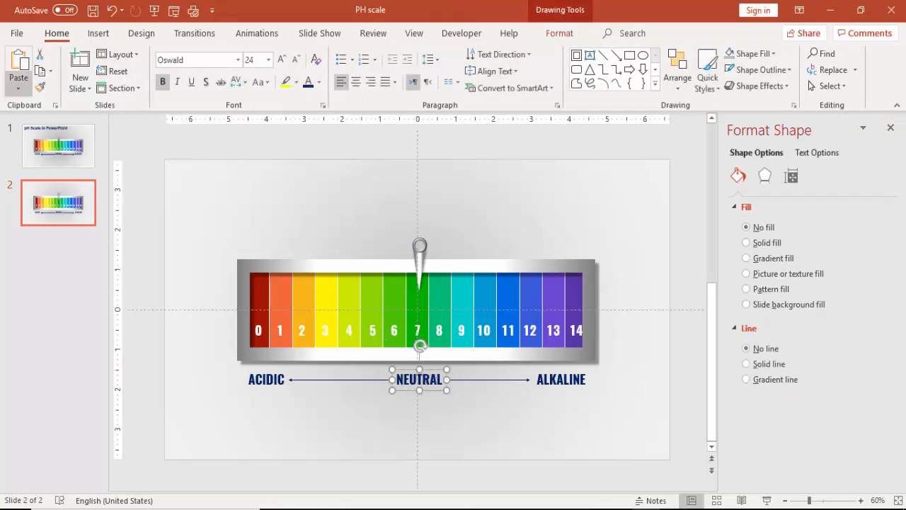
{"action": "left_click", "coordinate": [829, 86]}
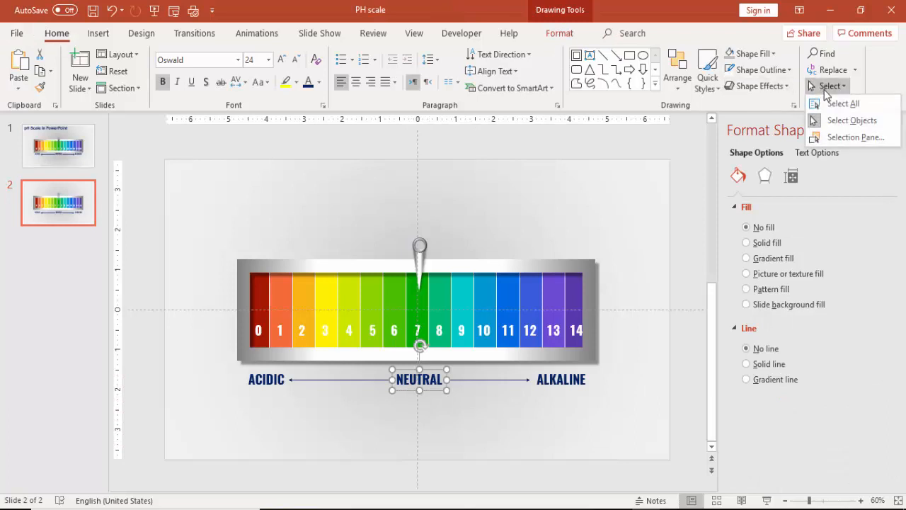
{"action": "left_click", "coordinate": [862, 136]}
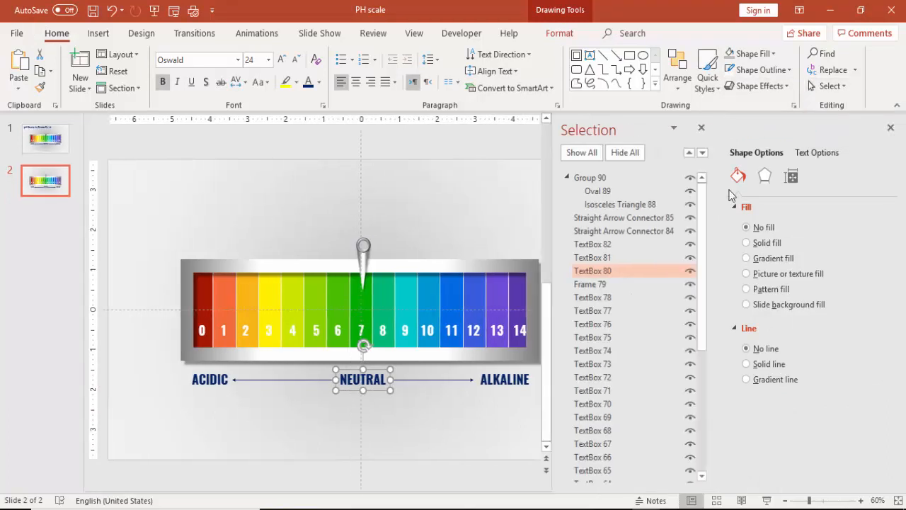
{"action": "double_click", "coordinate": [597, 271]}
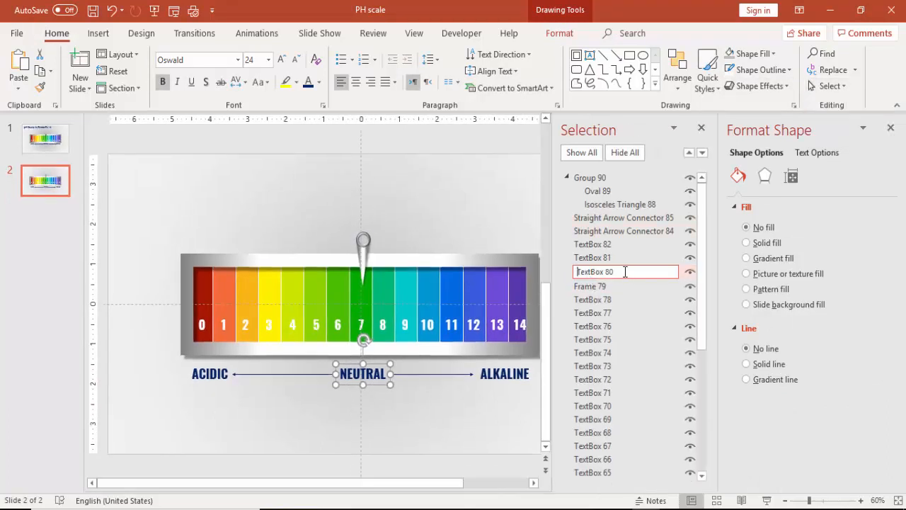
{"action": "type", "text": "Neutral Text"}
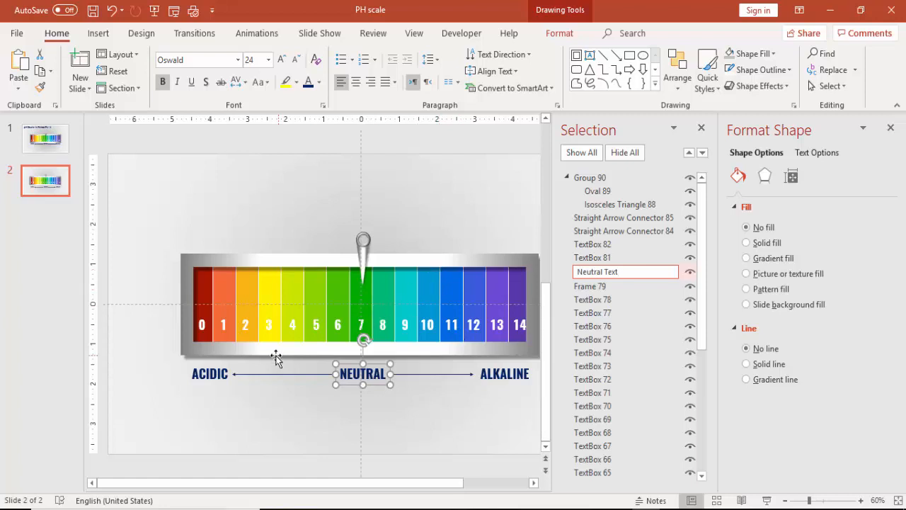
Step: Rename the ACIDIC and ALKALINE label objects to Acidic Text and Alkaline Text
{"action": "left_click", "coordinate": [210, 373]}
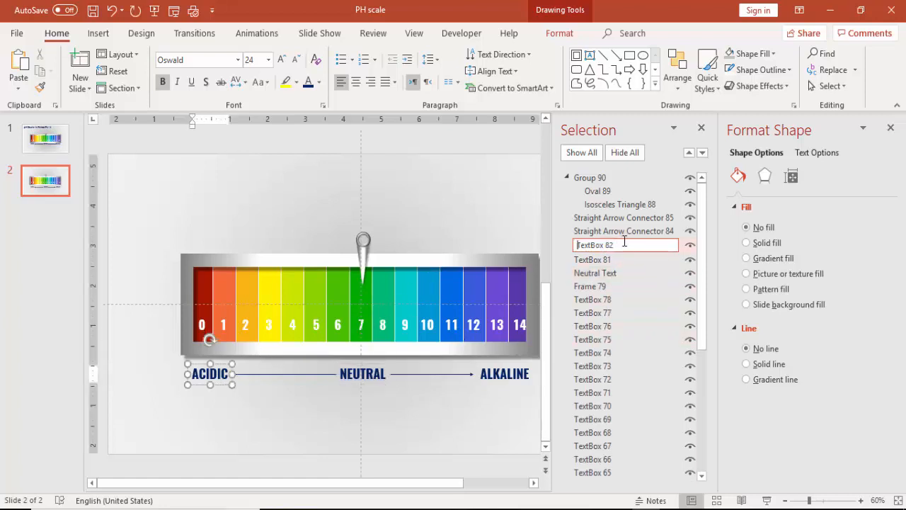
{"action": "type", "text": "A"}
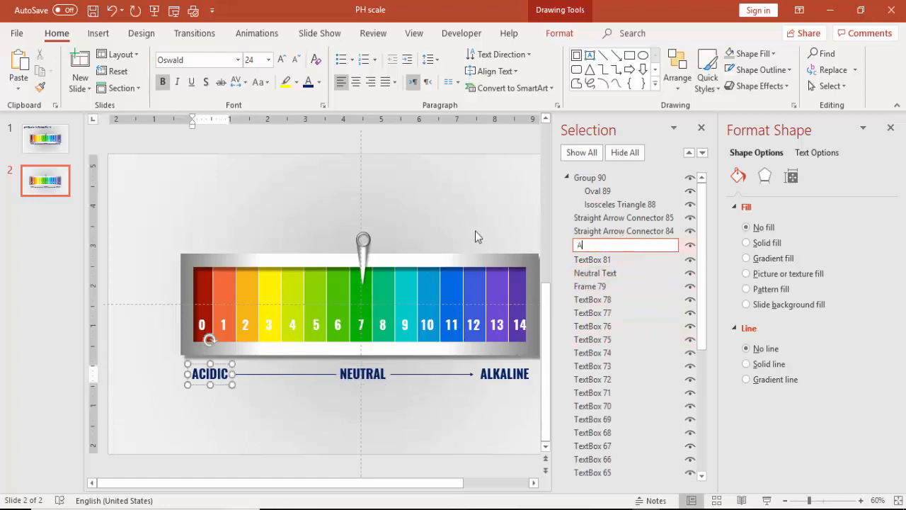
{"action": "type", "text": "cidic Text"}
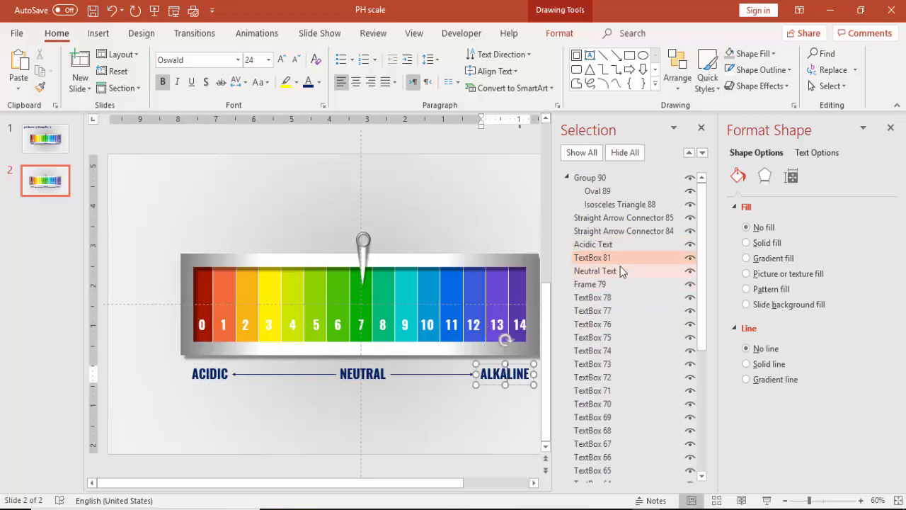
{"action": "double_click", "coordinate": [591, 258]}
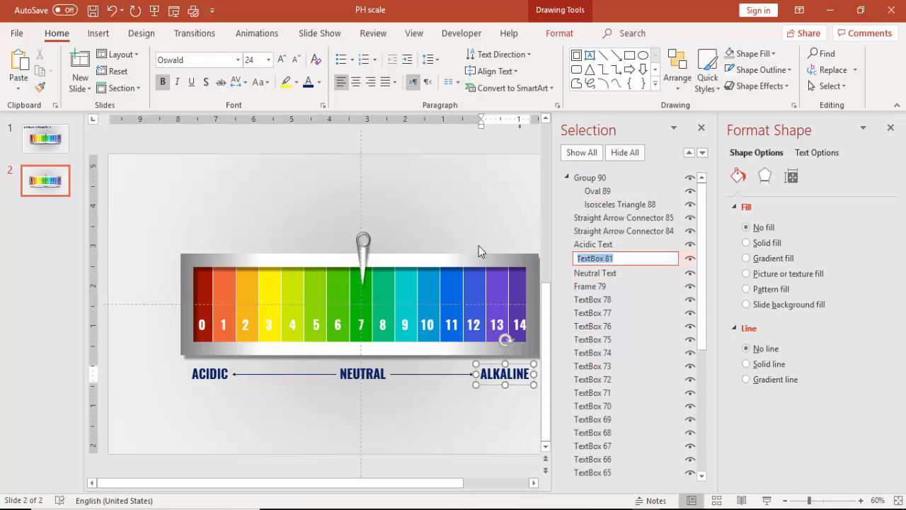
{"action": "type", "text": "Alkaline"}
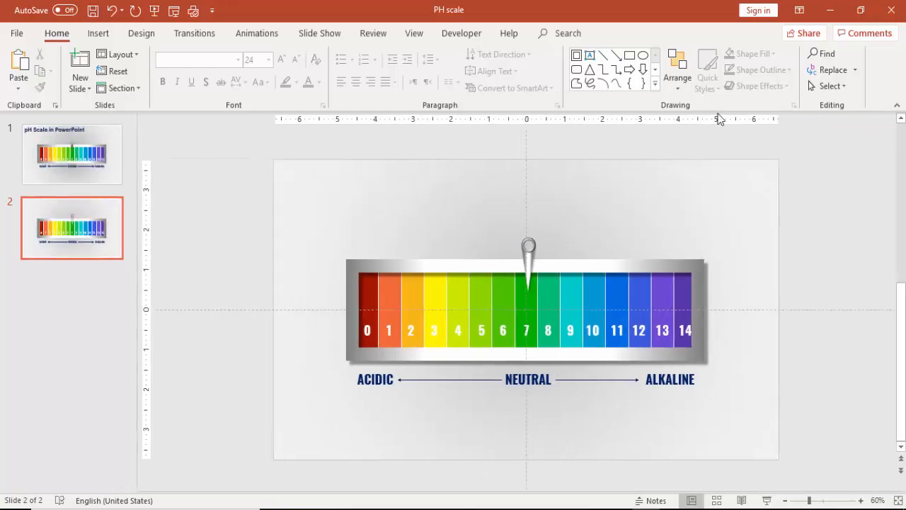
Step: Show the Animation Pane and browse Add Animation down to the Lines motion path for the pin
{"action": "left_click", "coordinate": [257, 34]}
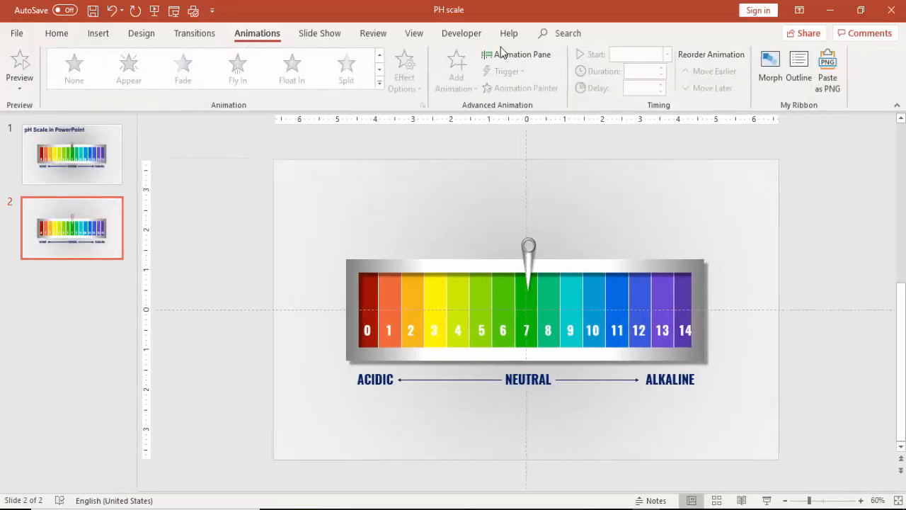
{"action": "left_click", "coordinate": [518, 53]}
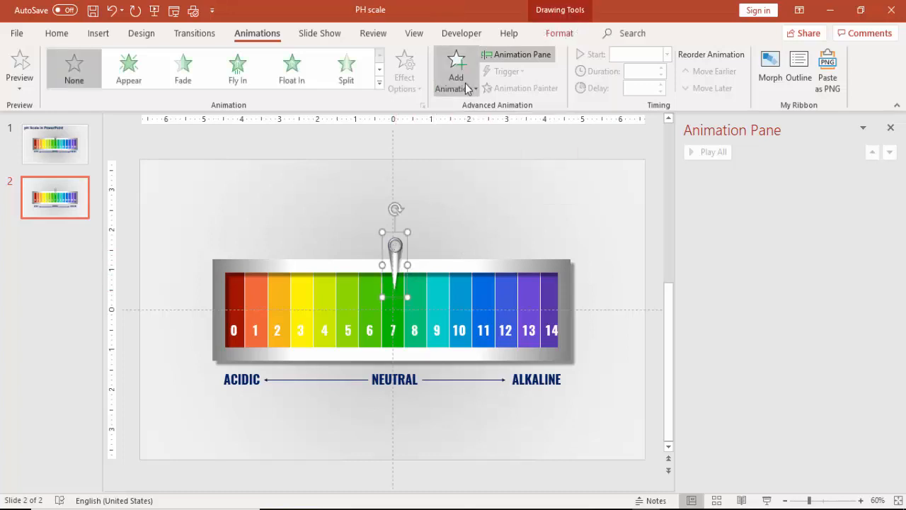
{"action": "left_click", "coordinate": [454, 71]}
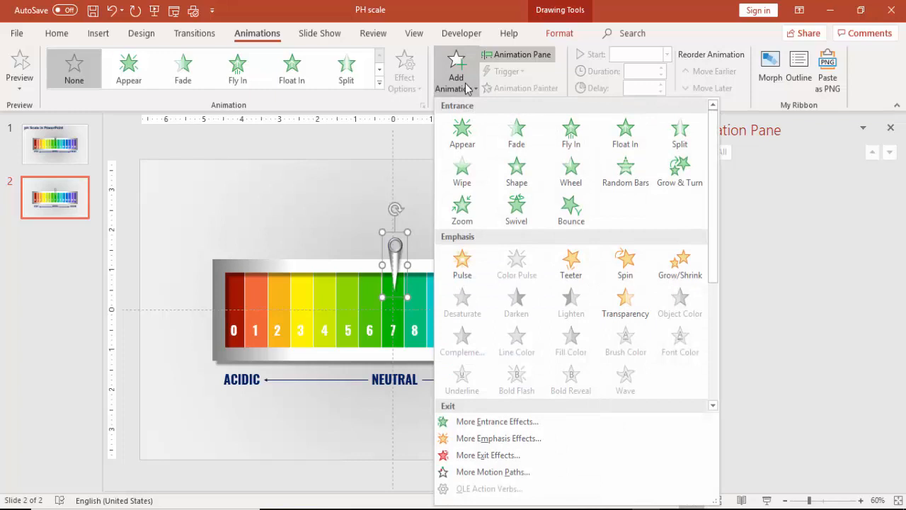
{"action": "scroll", "scroll_direction": "down", "scroll_amount": 3}
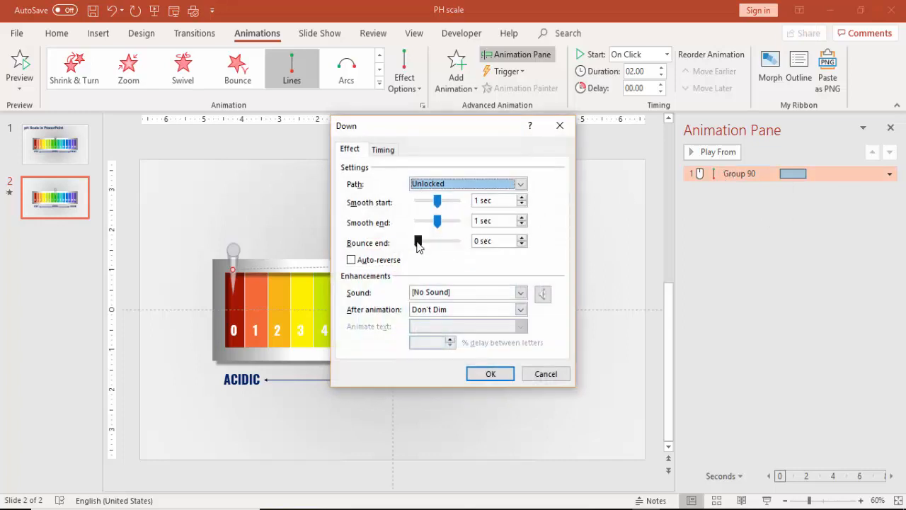
Step: Set Bounce end ~0.68 sec and trigger the motion on click of Acidic Text
{"action": "left_click_drag", "start_coordinate": [418, 240], "coordinate": [432, 241]}
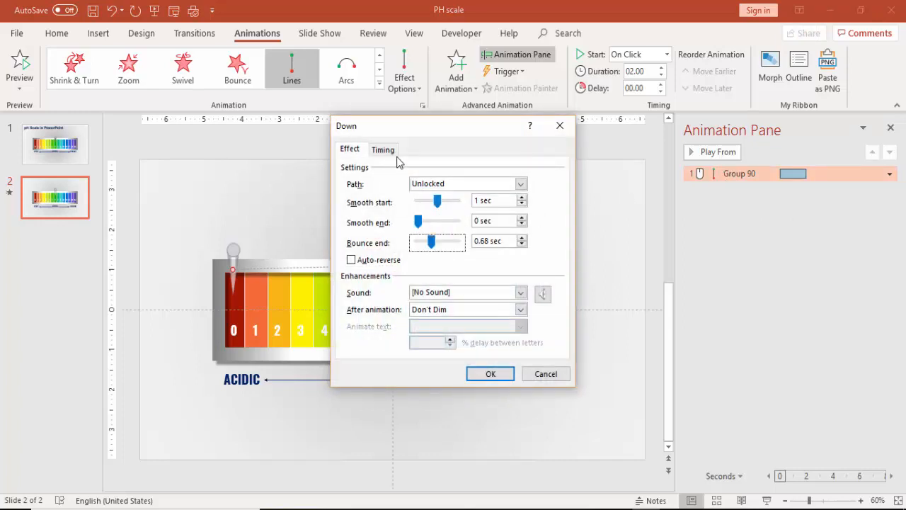
{"action": "left_click", "coordinate": [383, 150]}
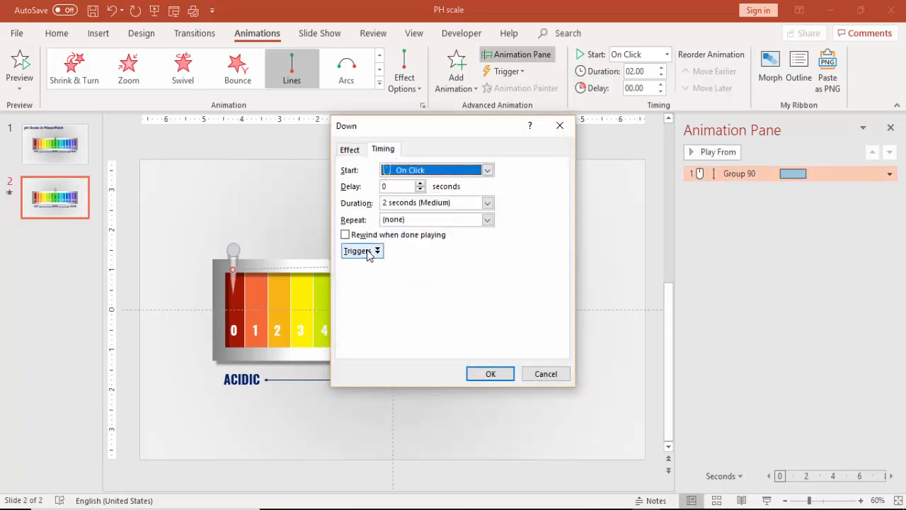
{"action": "left_click", "coordinate": [363, 250]}
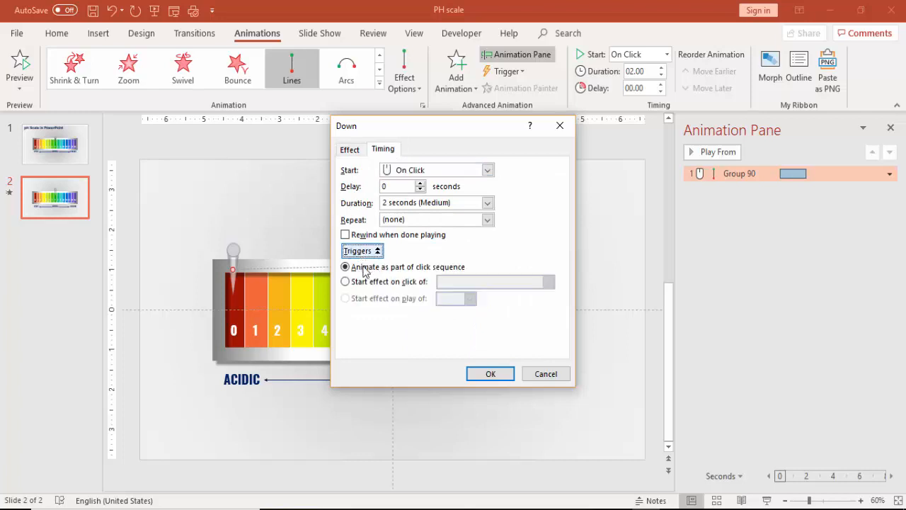
{"action": "left_click", "coordinate": [346, 281]}
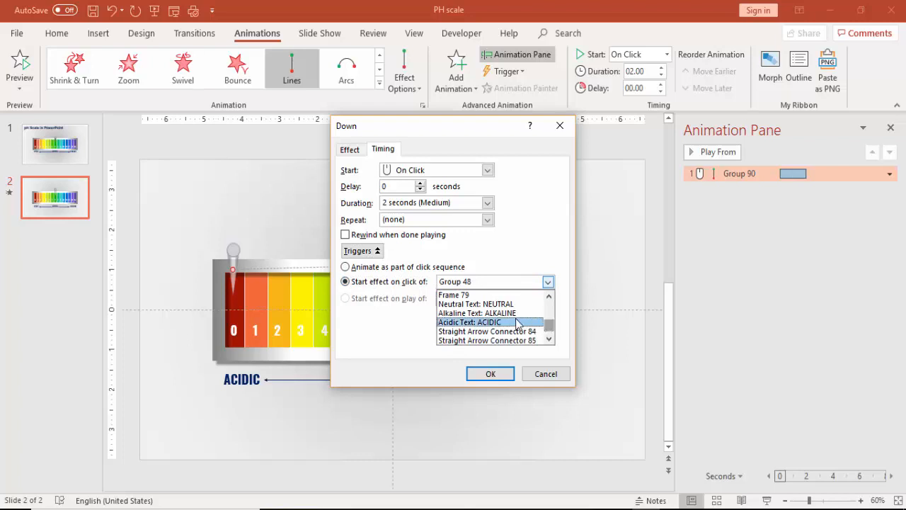
{"action": "left_click", "coordinate": [475, 321]}
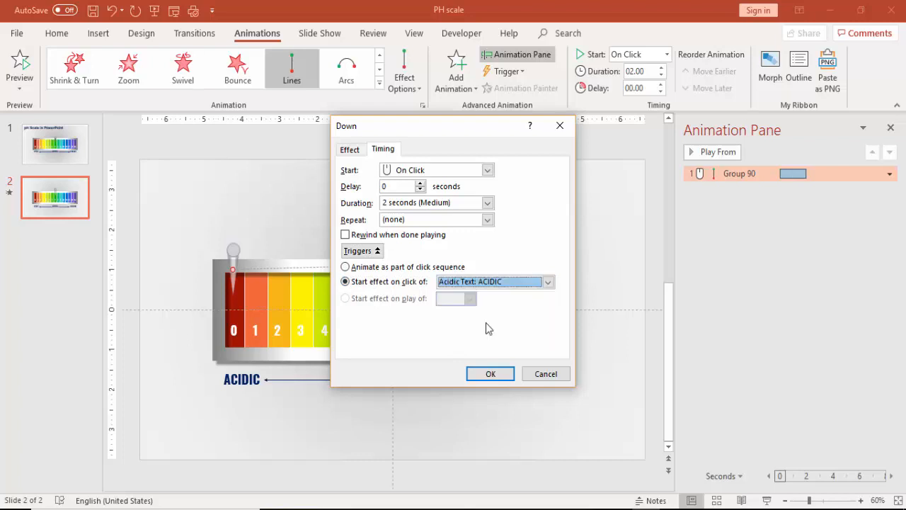
{"action": "left_click", "coordinate": [490, 373]}
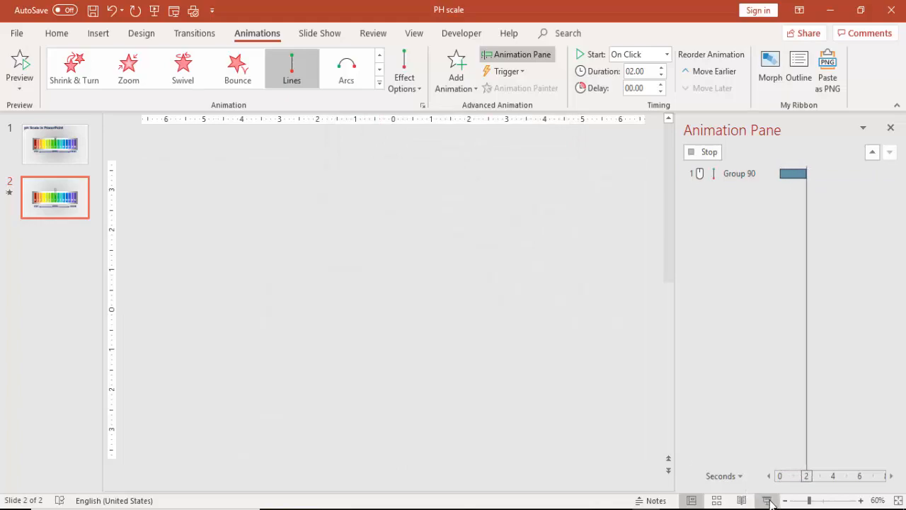
{"action": "left_click", "coordinate": [766, 502]}
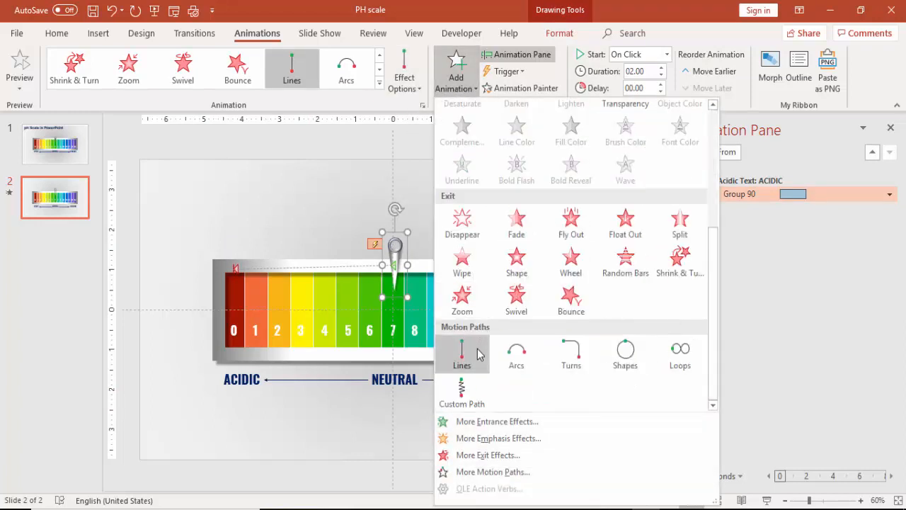
Step: Apply a second Lines motion path animation to the pin group
{"action": "left_click", "coordinate": [462, 354]}
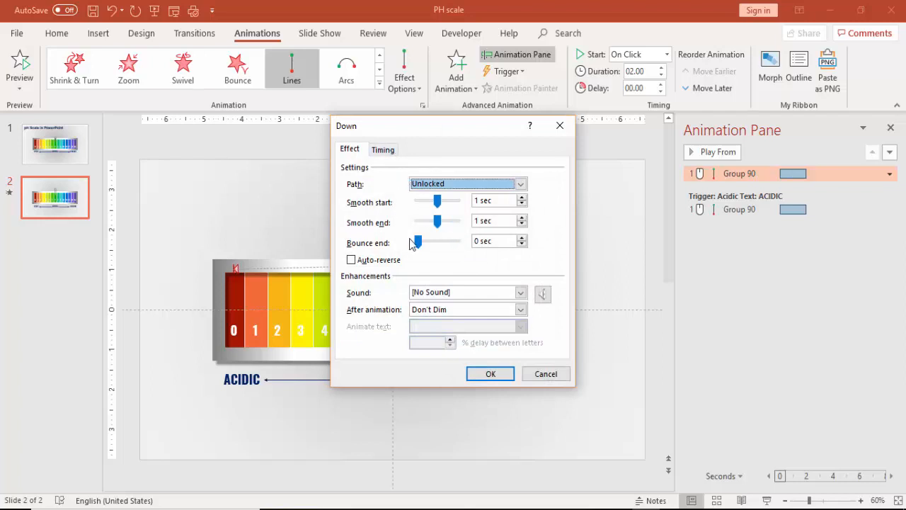
Step: Check Rewind when done playing and trigger the second motion on click of Alkaline Text
{"action": "left_click", "coordinate": [383, 149]}
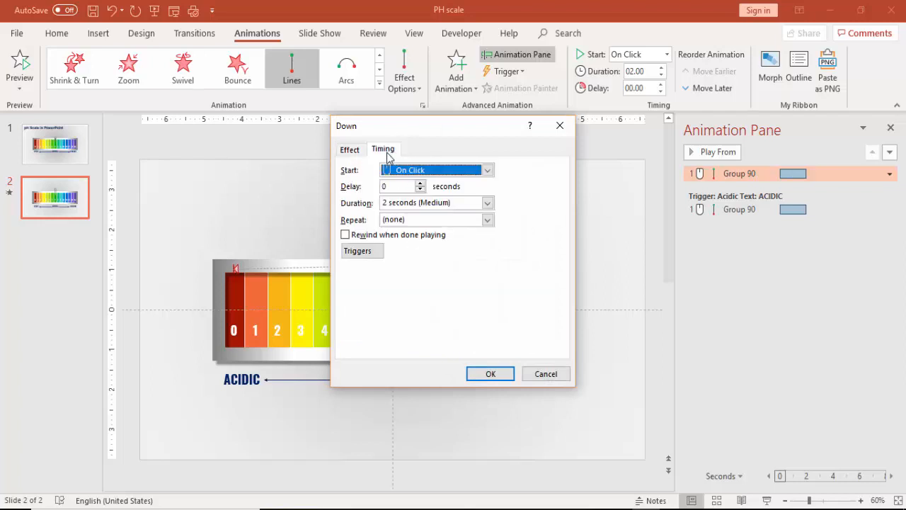
{"action": "left_click", "coordinate": [345, 235]}
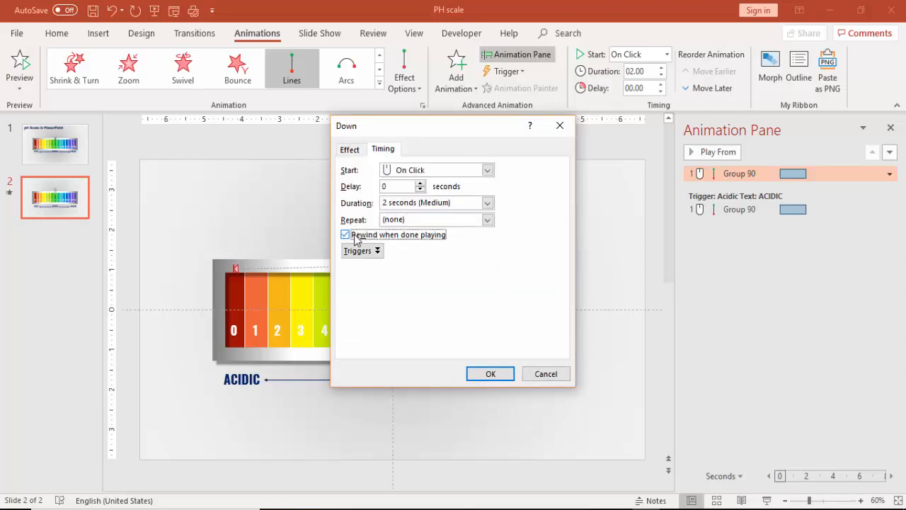
{"action": "left_click", "coordinate": [360, 249]}
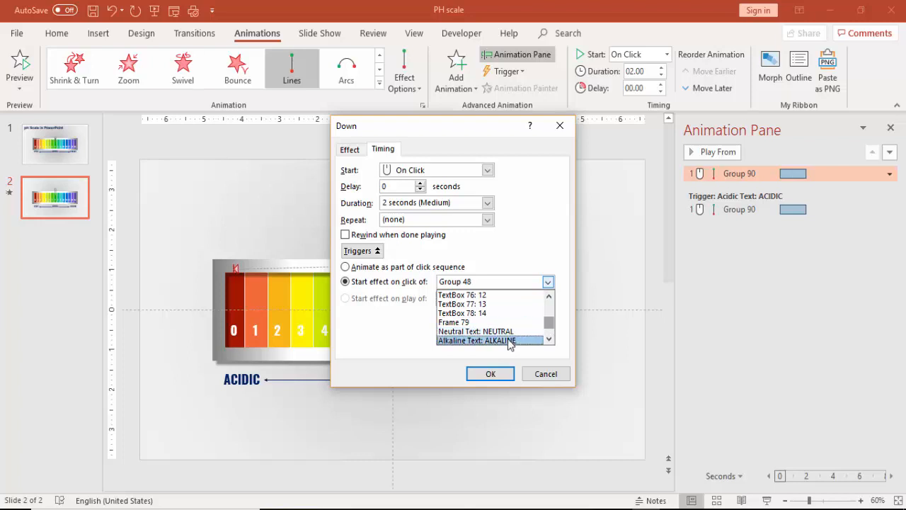
{"action": "left_click", "coordinate": [490, 373]}
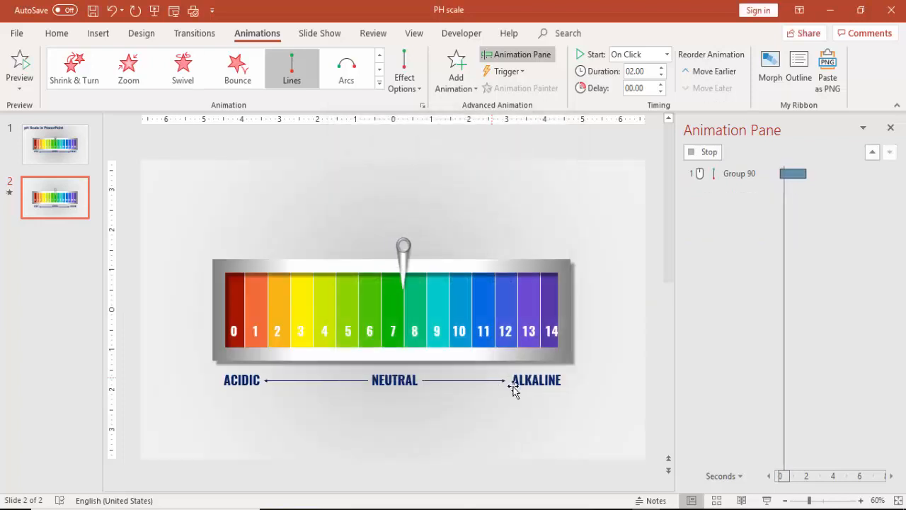